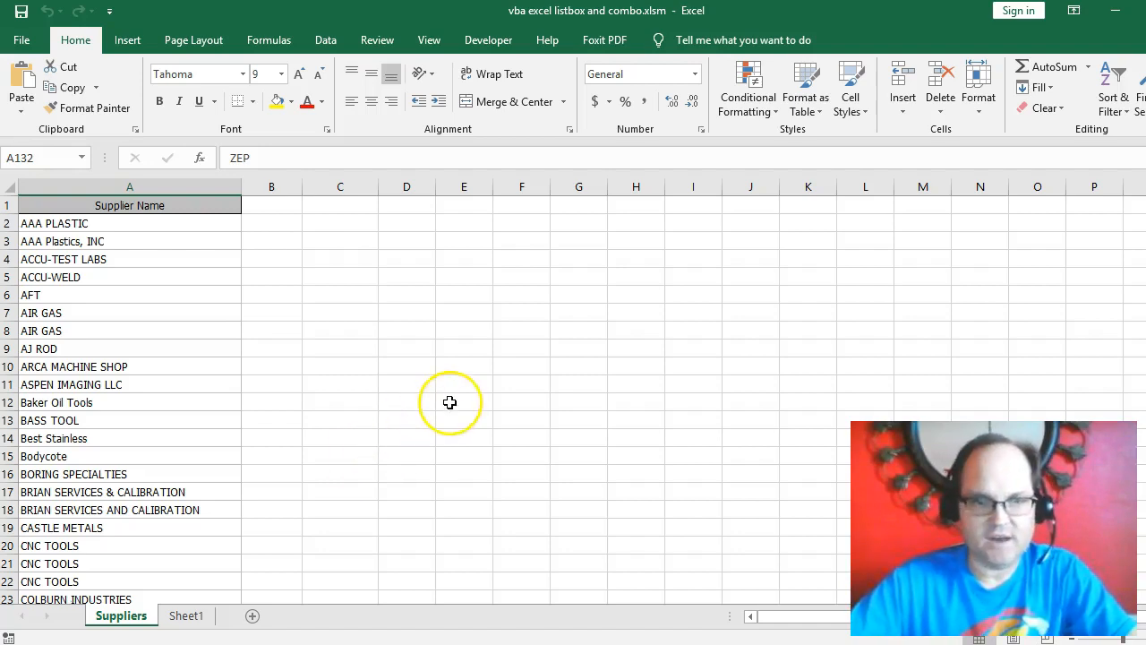
mouse_move(433, 405)
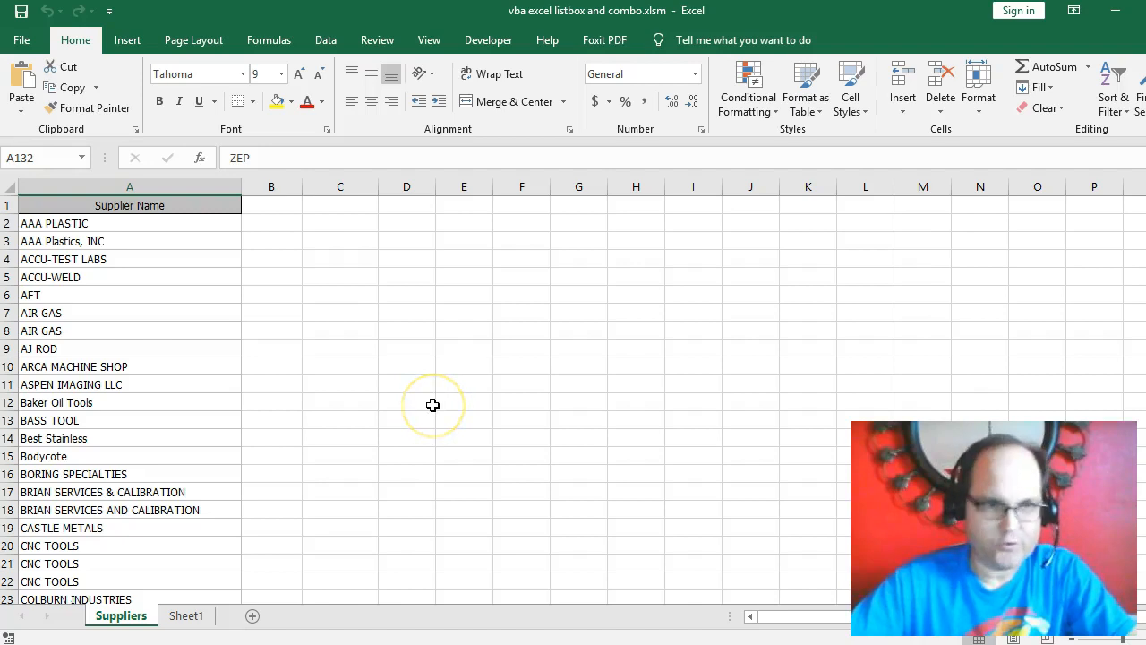
mouse_move(169, 250)
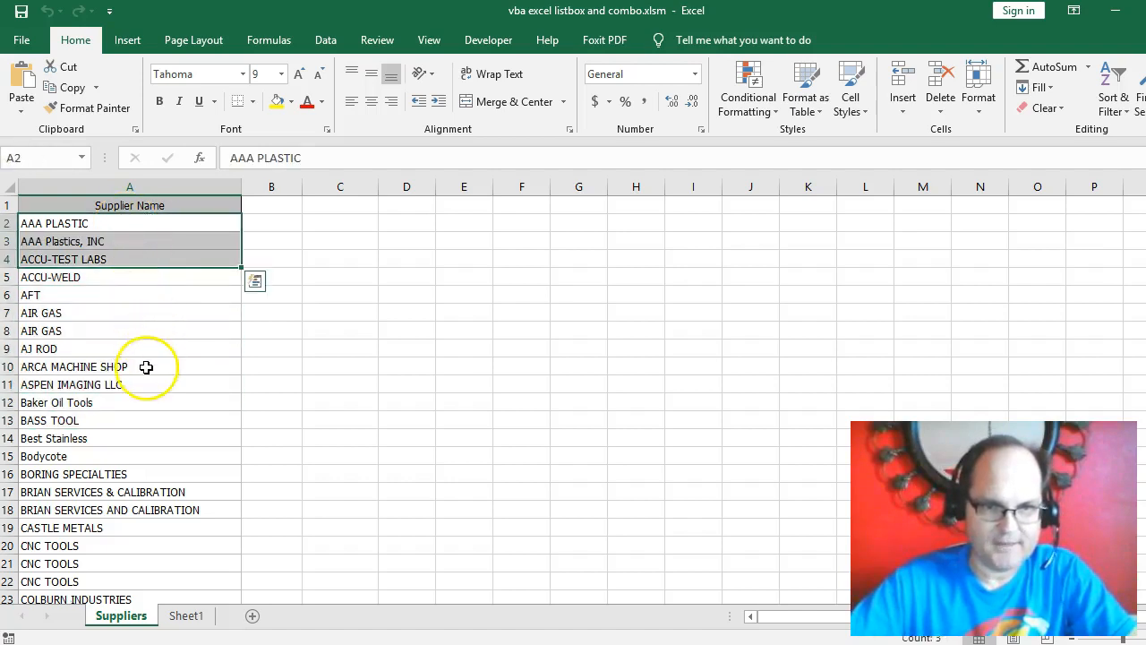
Select the ARCA MACHINE SHOP cell and scroll down through the supplier list
click(74, 366)
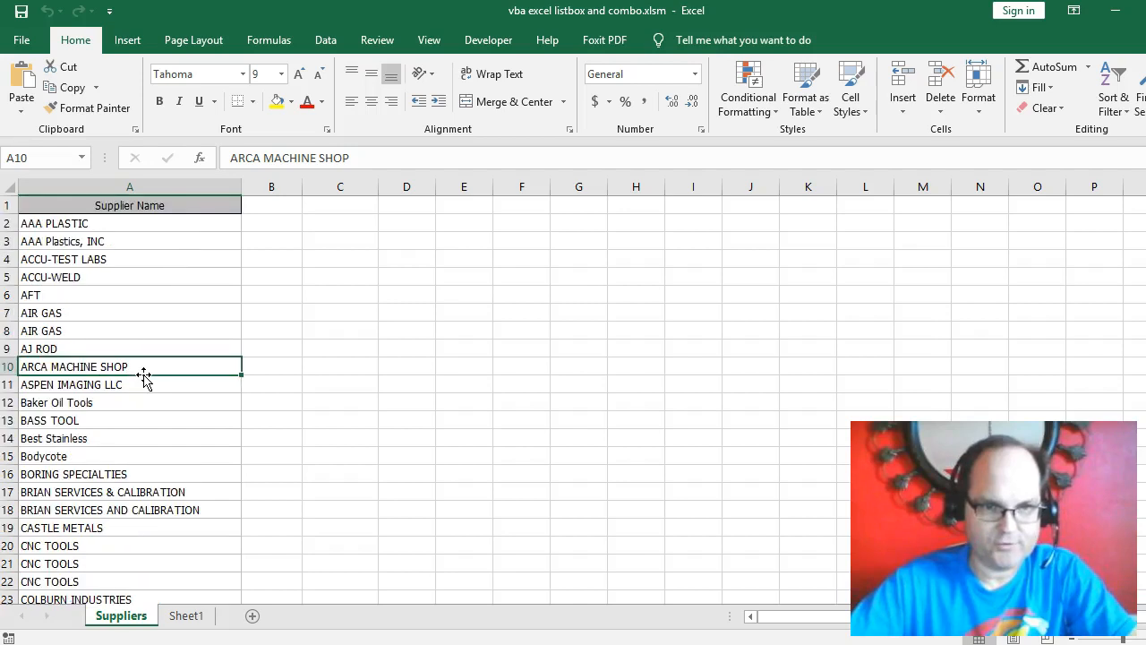
scroll(down, 3)
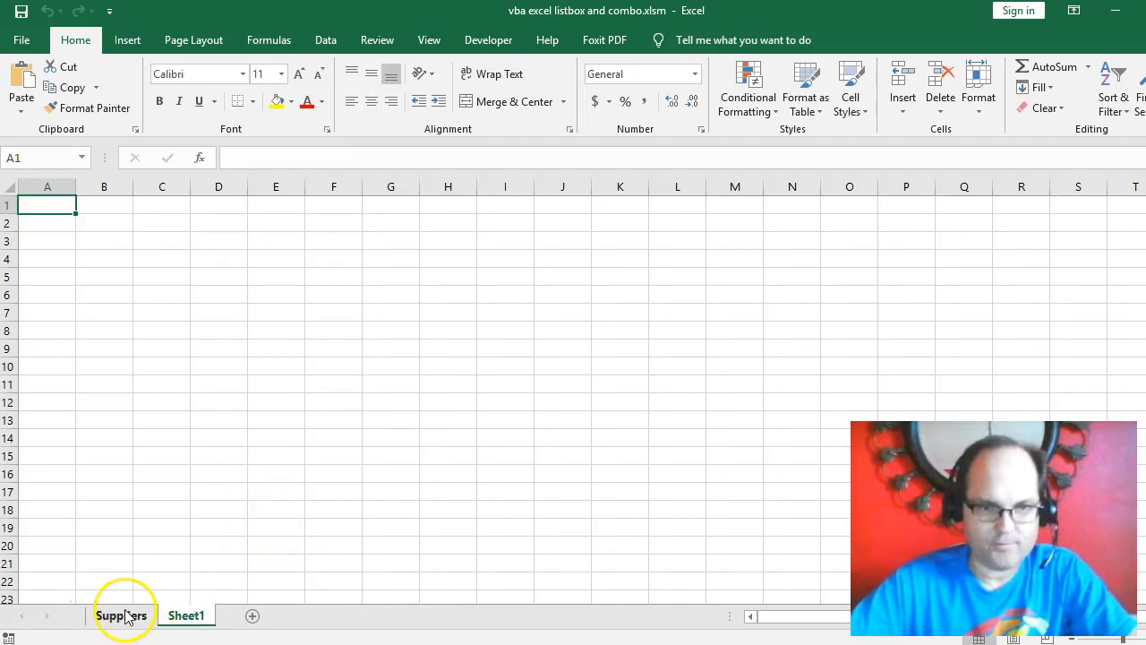
Activate the Suppliers sheet to launch the form, choosing ACCU-TEST LABS, then GRAINGER, in the combo box
click(121, 615)
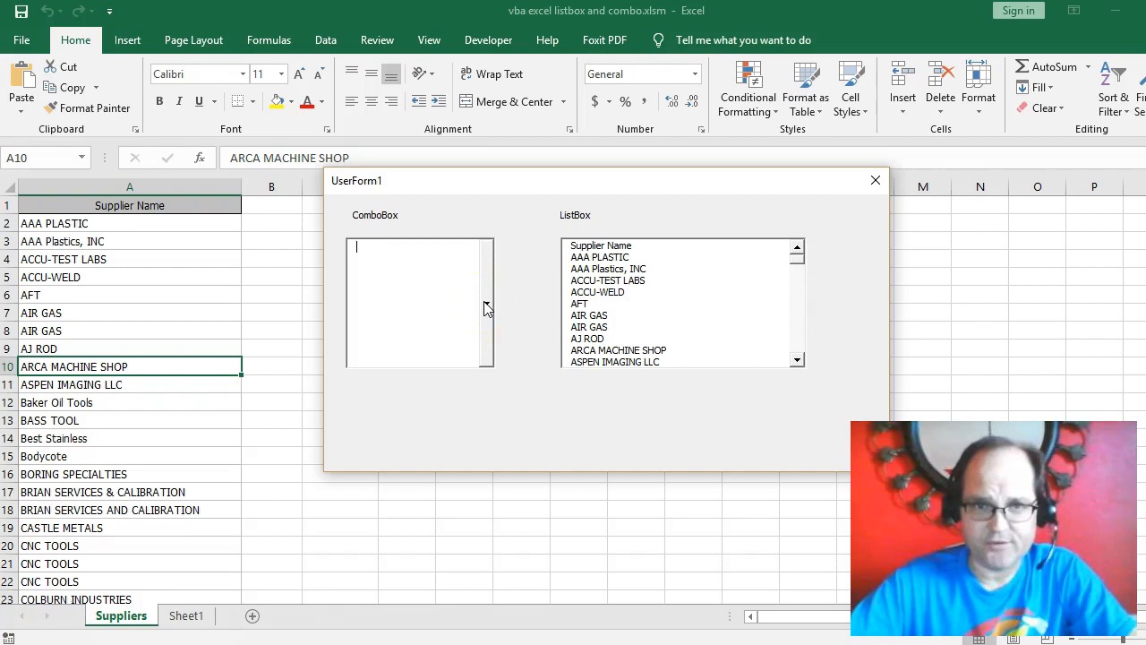
click(486, 303)
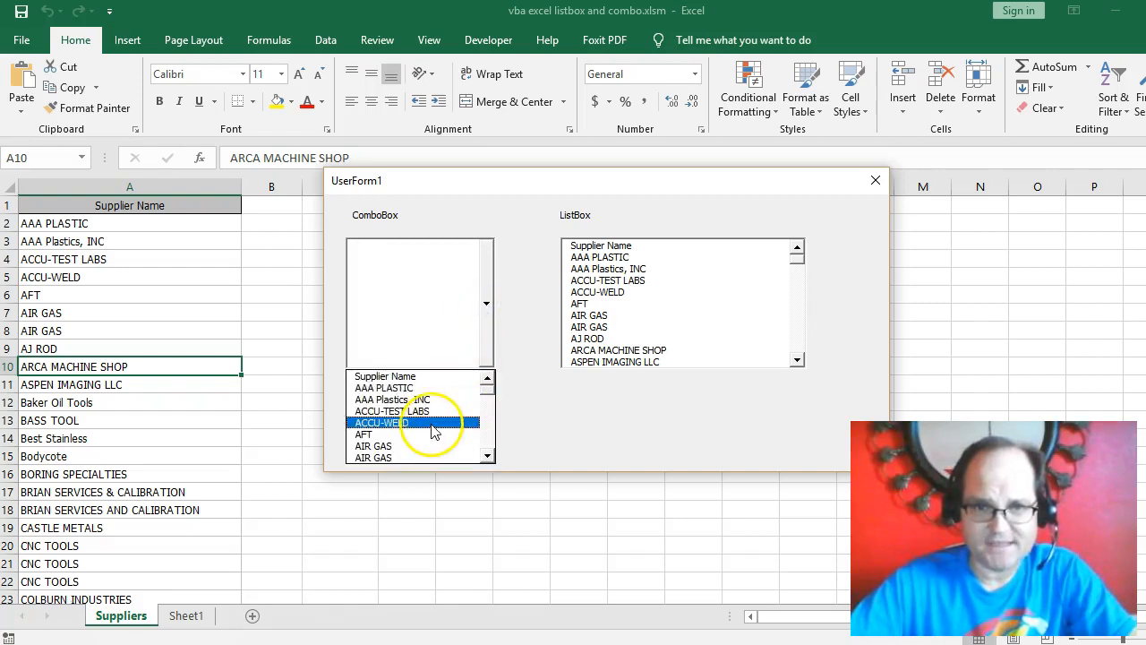
click(394, 411)
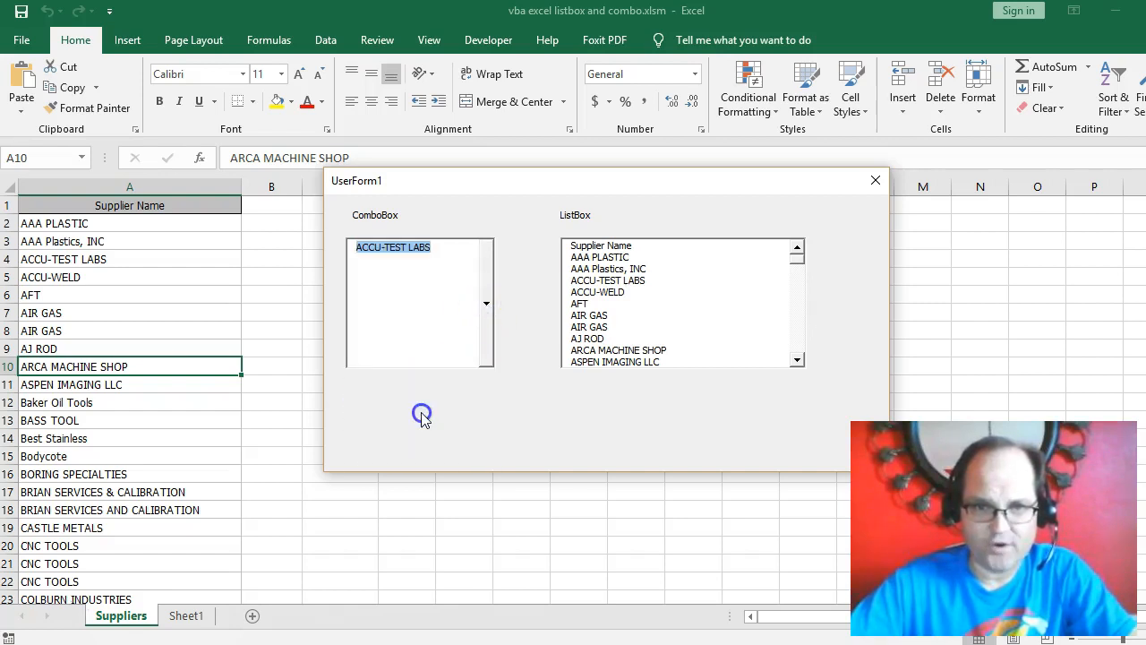
click(486, 302)
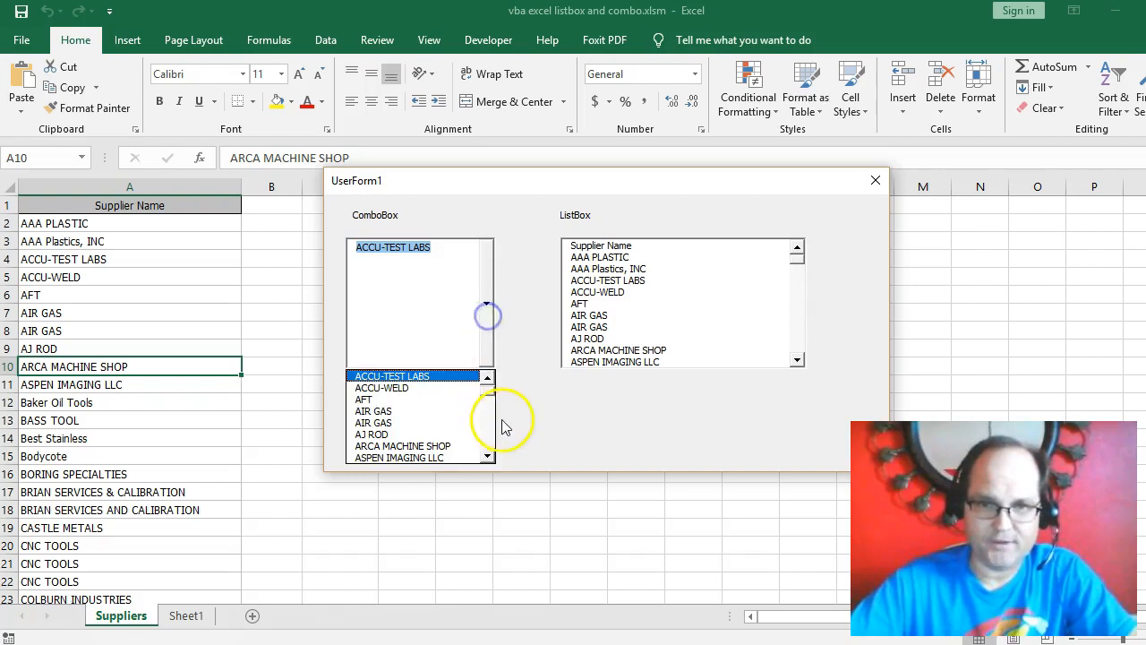
click(403, 446)
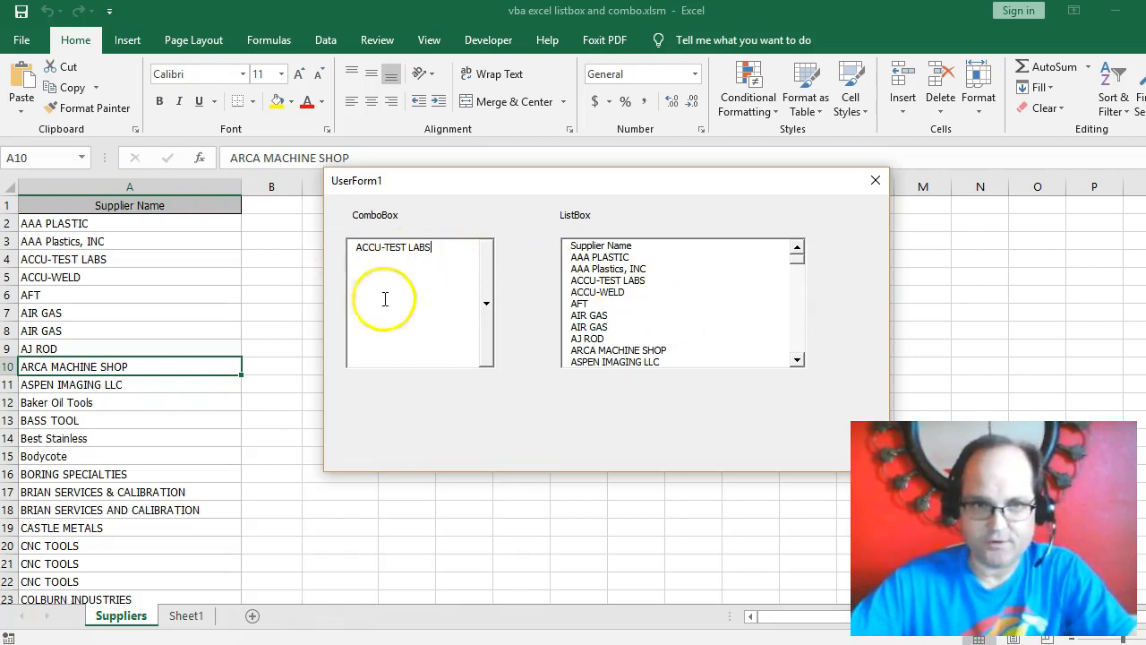
mouse_move(709, 311)
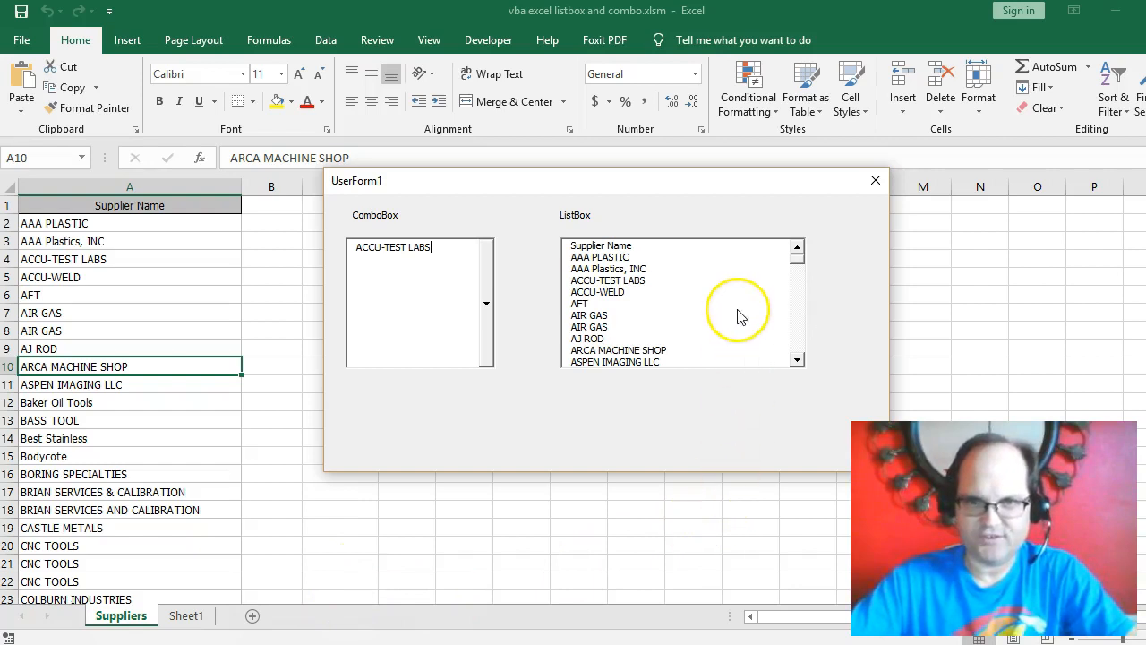
mouse_move(682, 297)
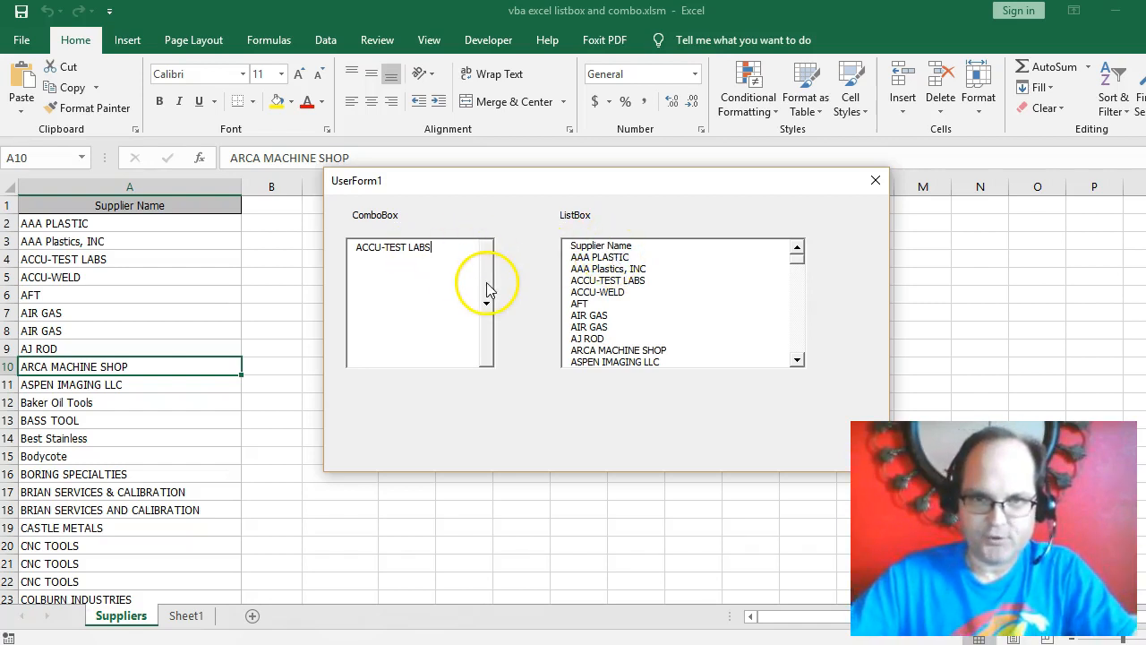
click(486, 303)
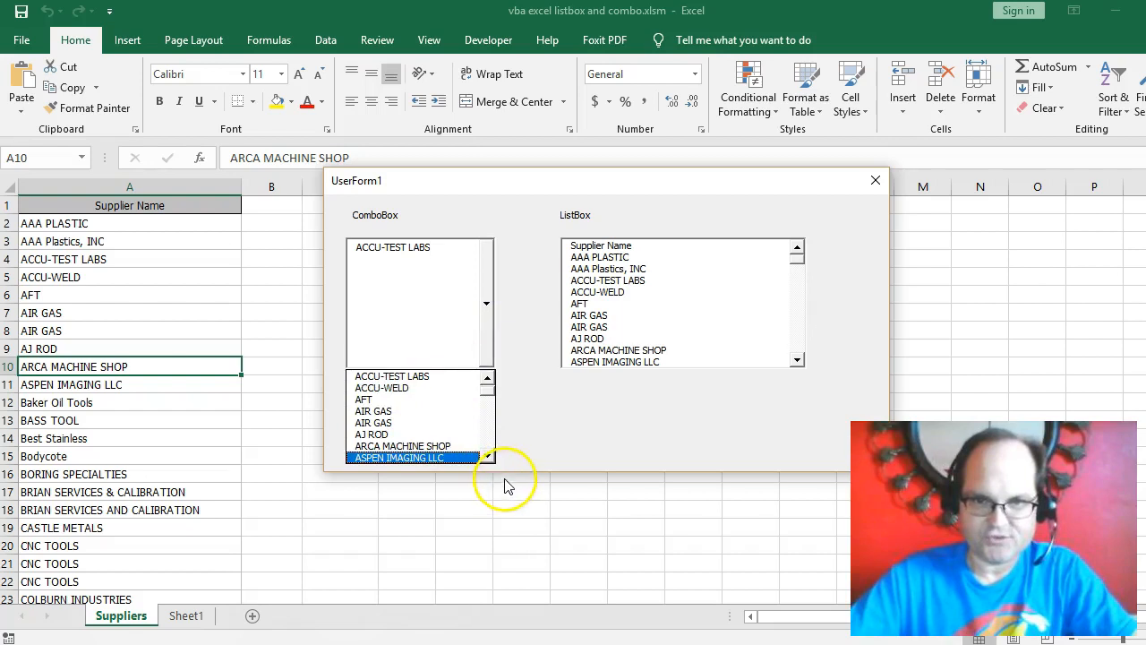
click(487, 457)
text(GRAINGER)
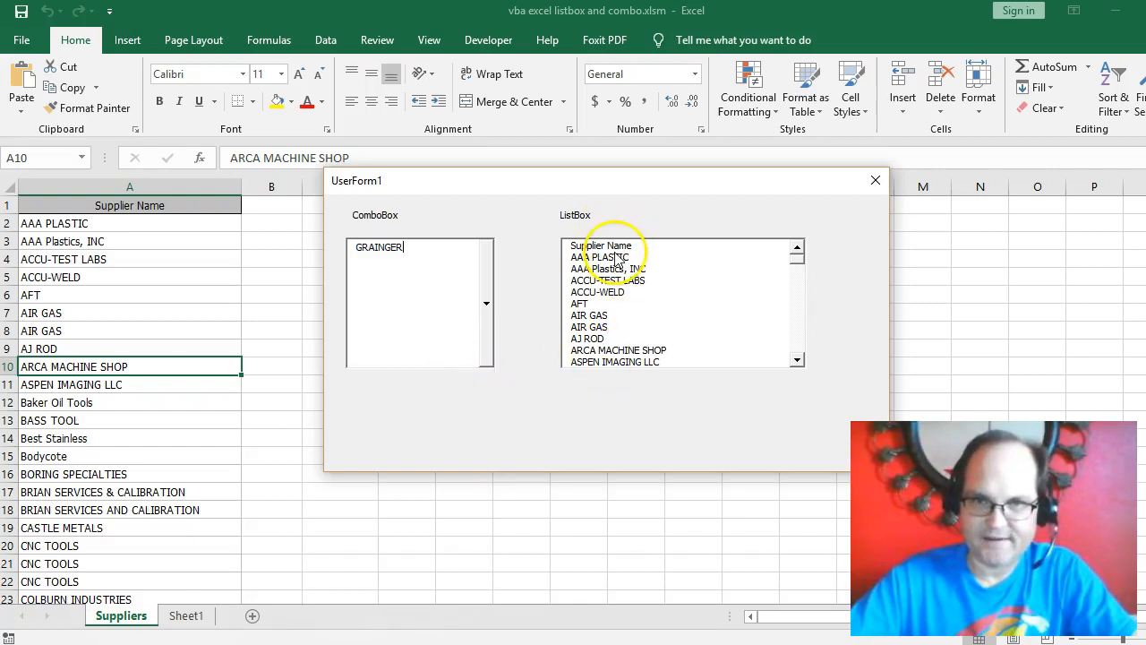
Scroll the list box selecting AAA PLASTIC, FARMERS COPPER, HOUSTON BEARING, HOUSTON PLATING, then Monarch Stainless
click(602, 257)
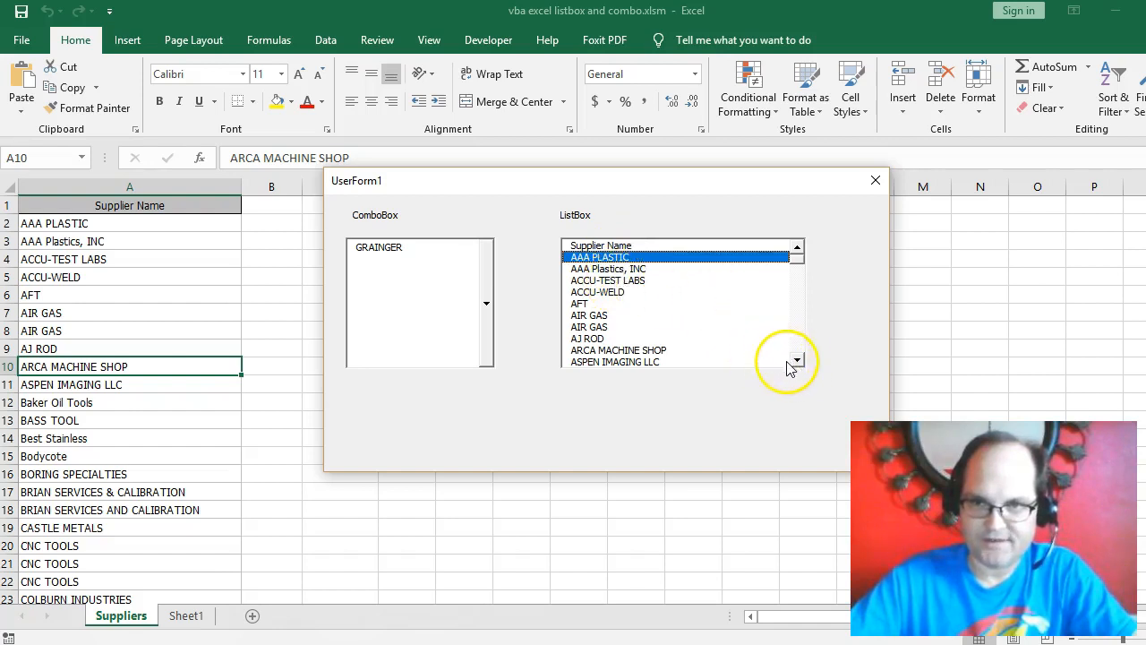
click(796, 362)
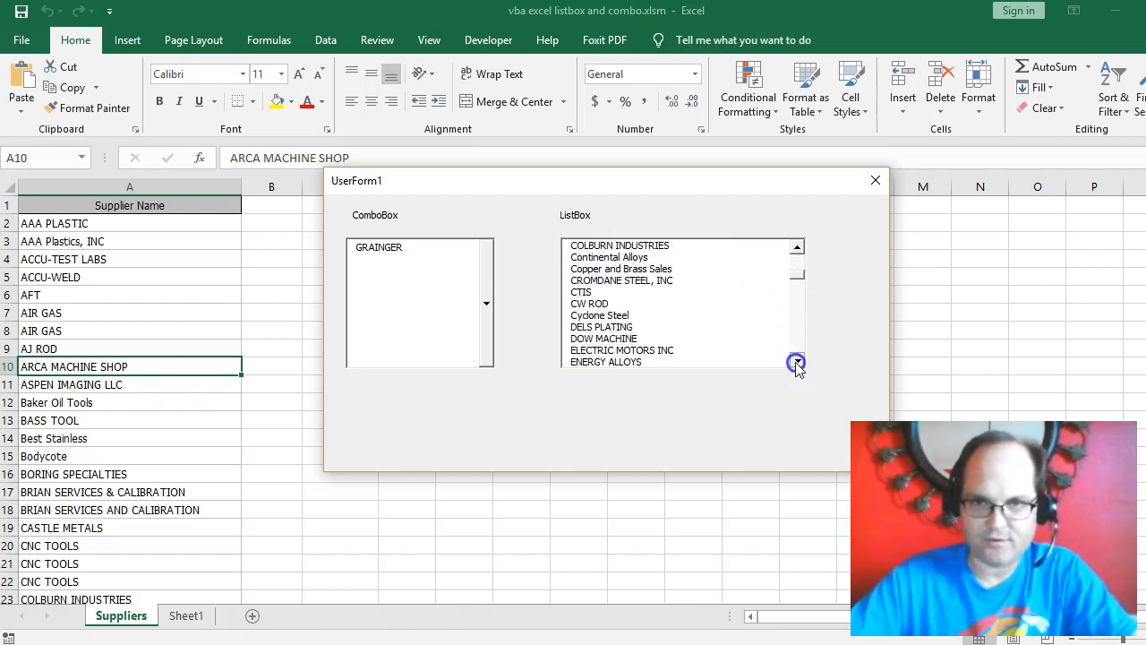
click(796, 362)
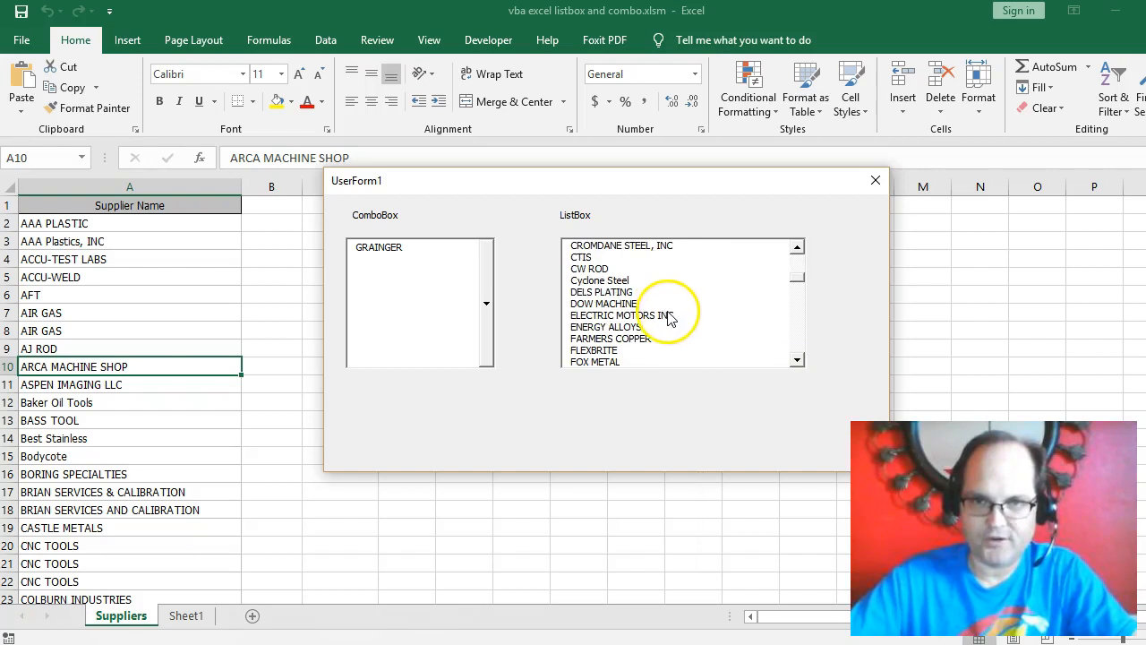
click(589, 269)
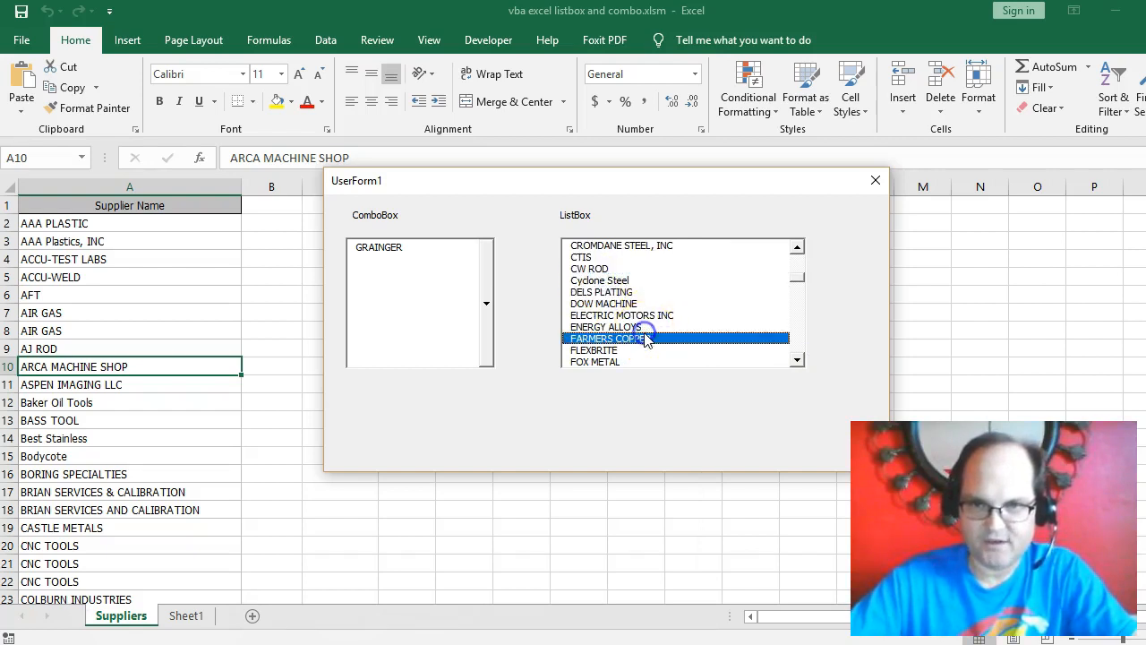
mouse_move(799, 280)
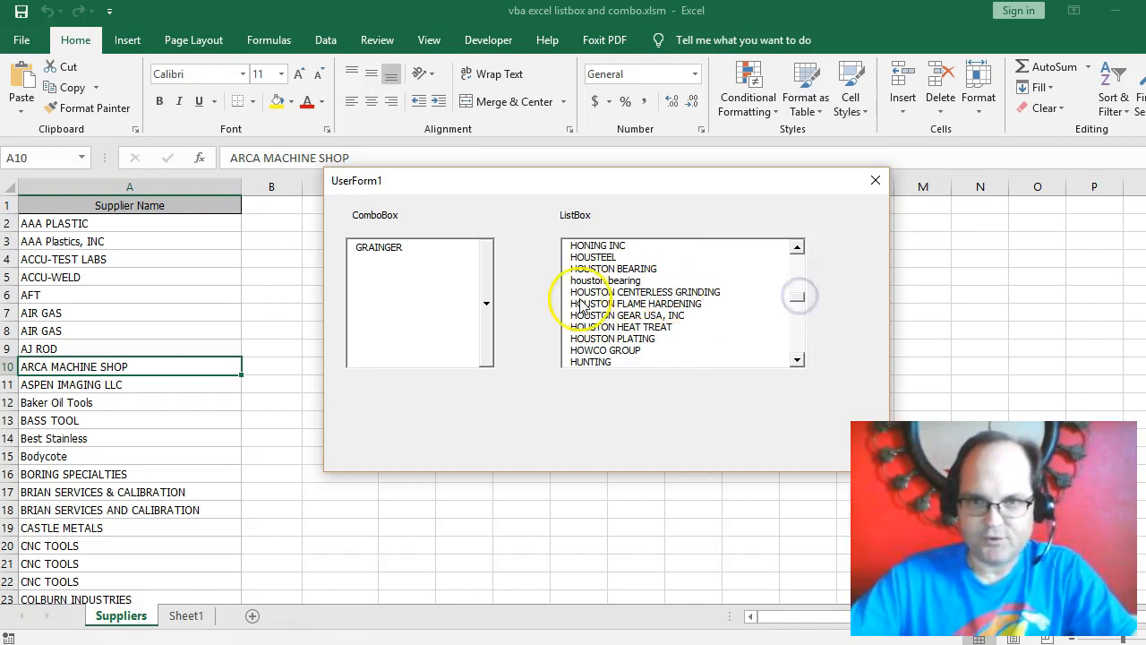
click(612, 268)
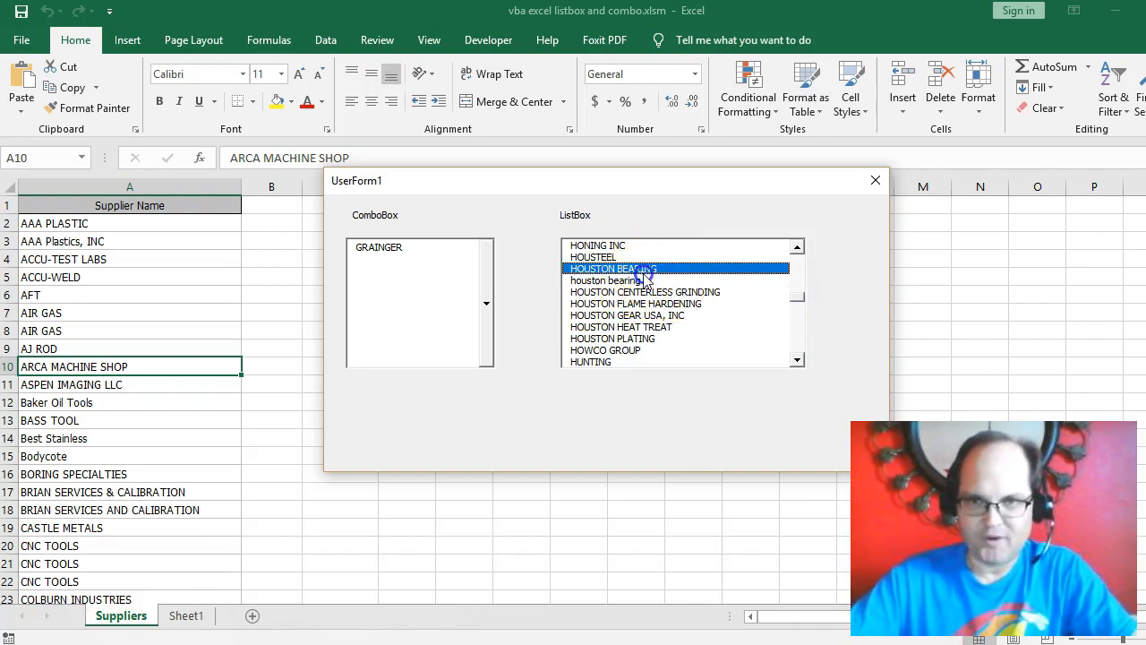
click(613, 338)
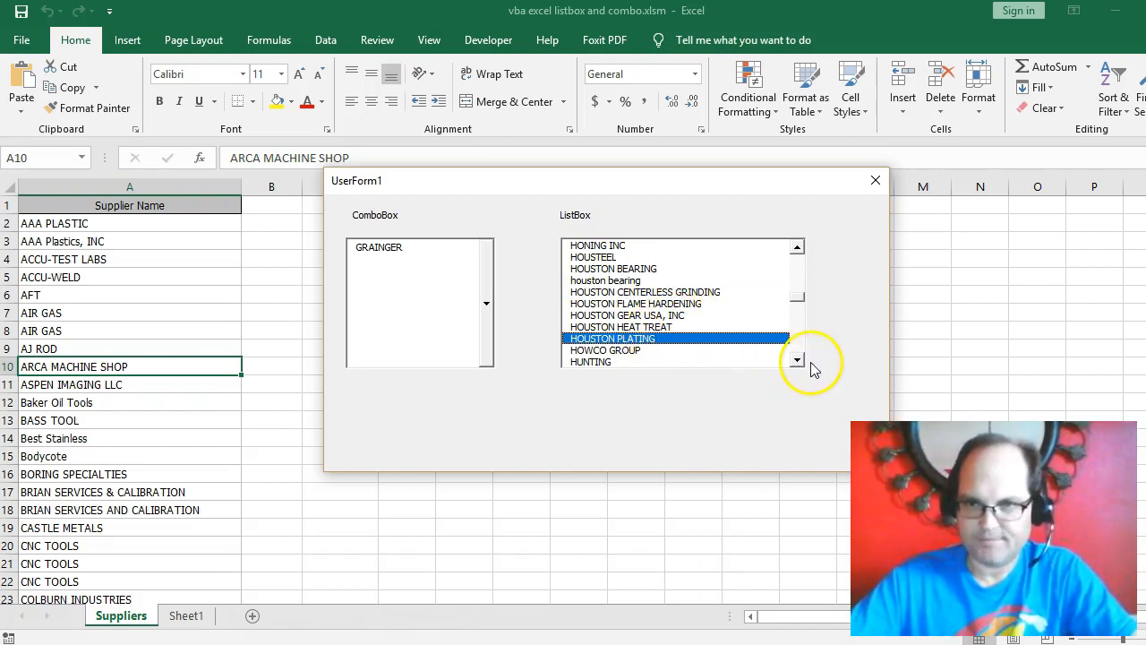
click(796, 360)
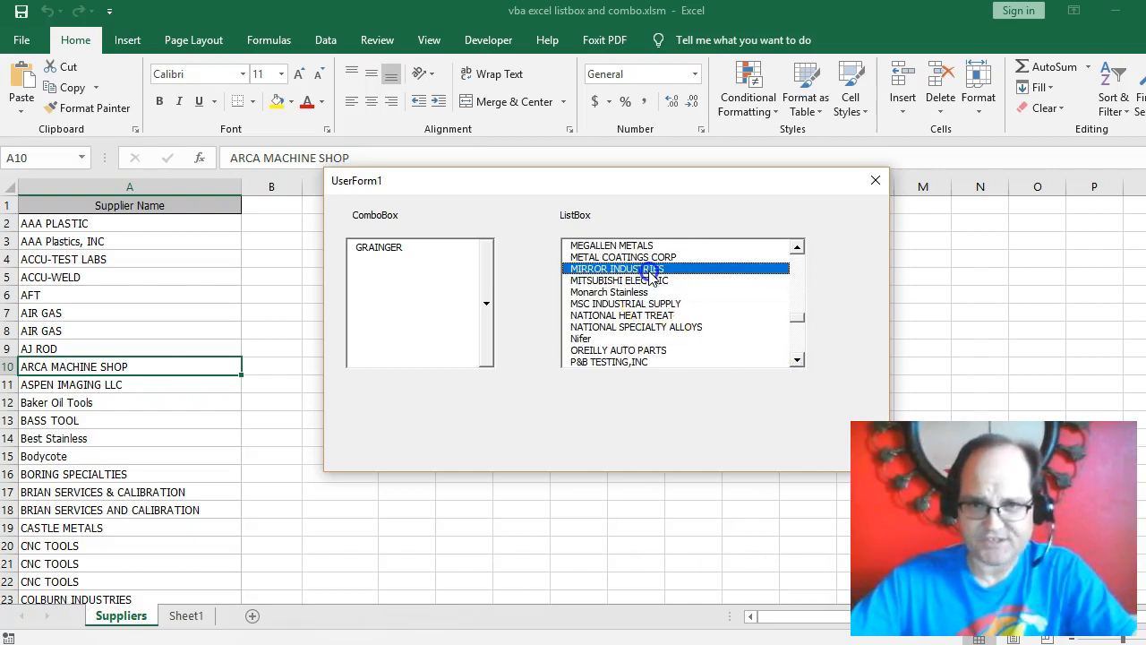
click(609, 292)
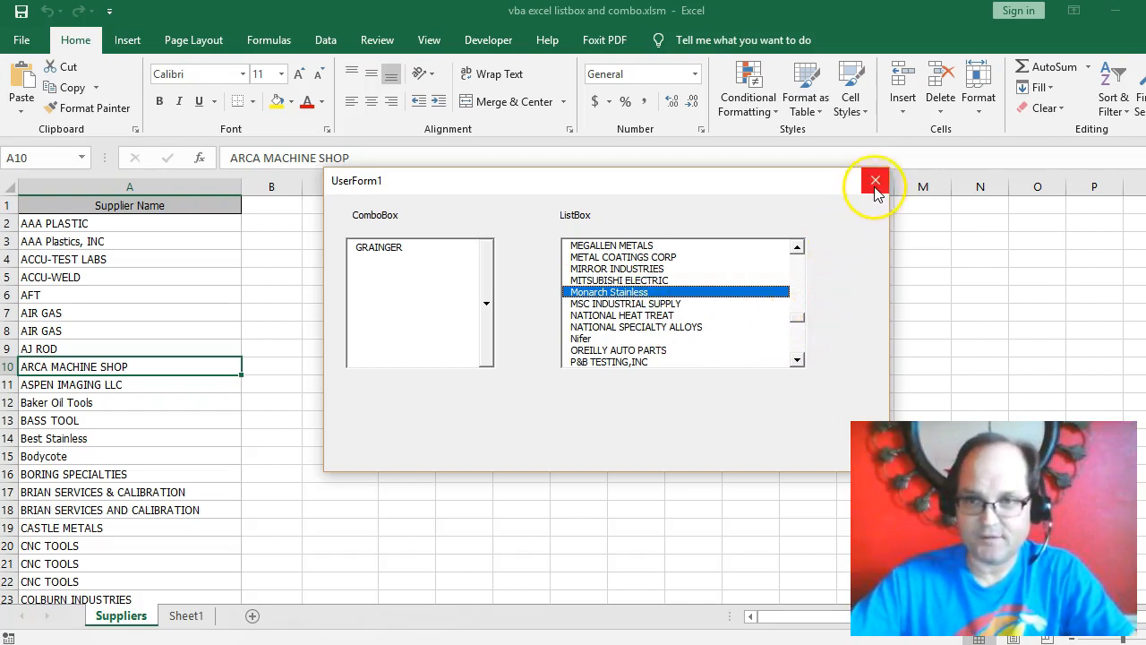
Close the supplier form and open the Sheet1 and Suppliers sheet code modules
click(875, 180)
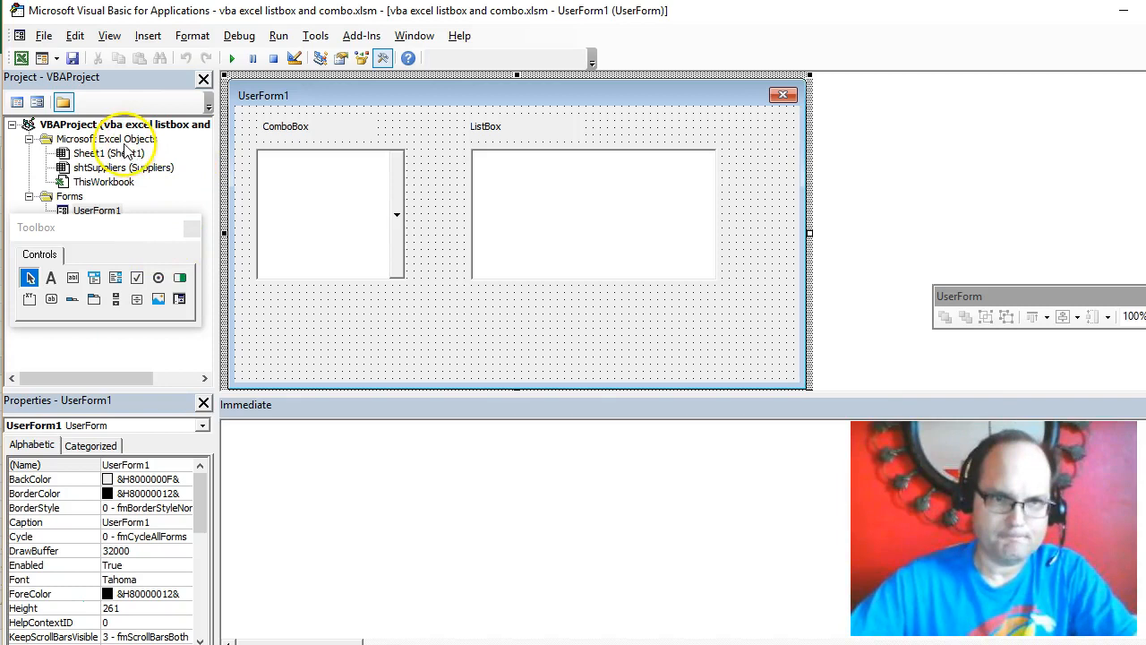
click(98, 154)
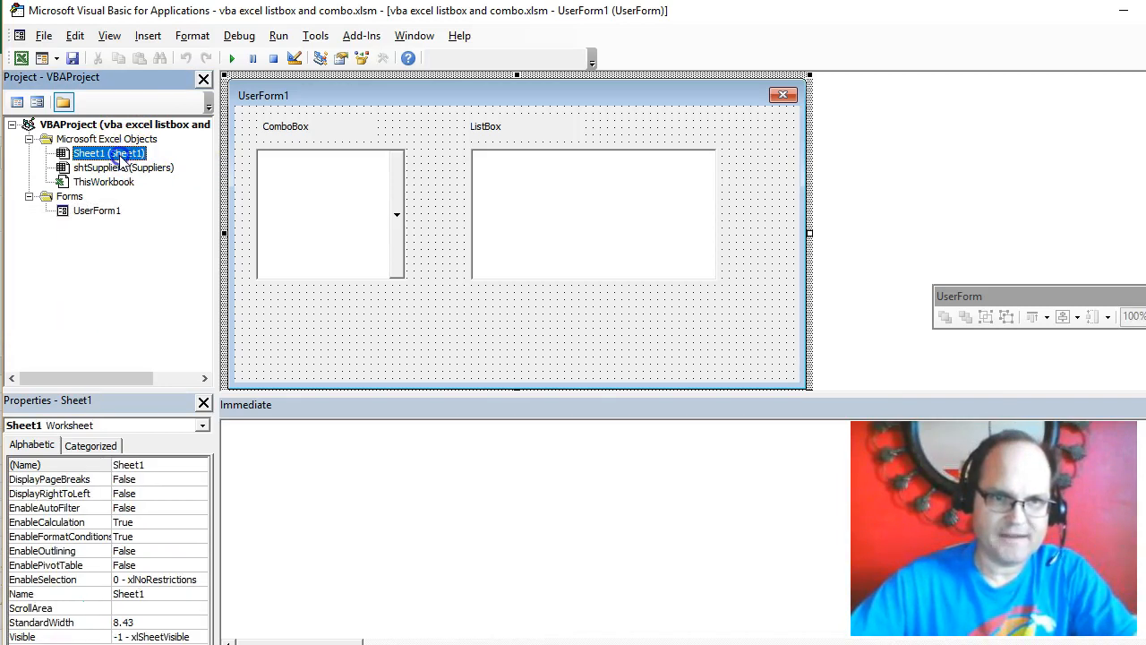
double_click(100, 153)
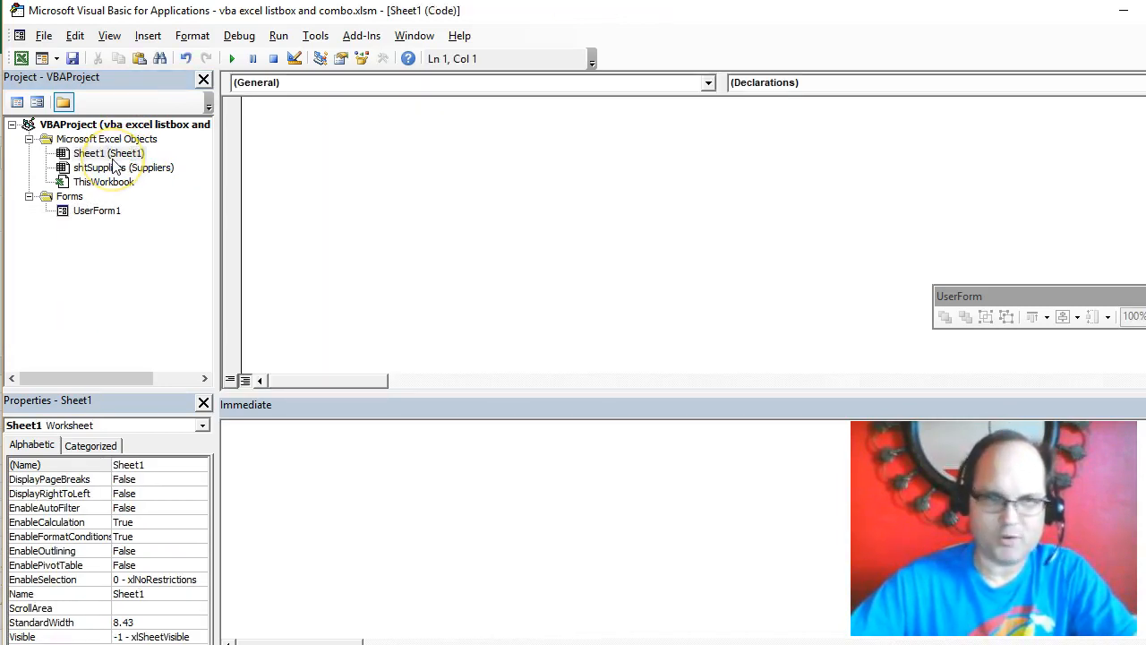
click(122, 168)
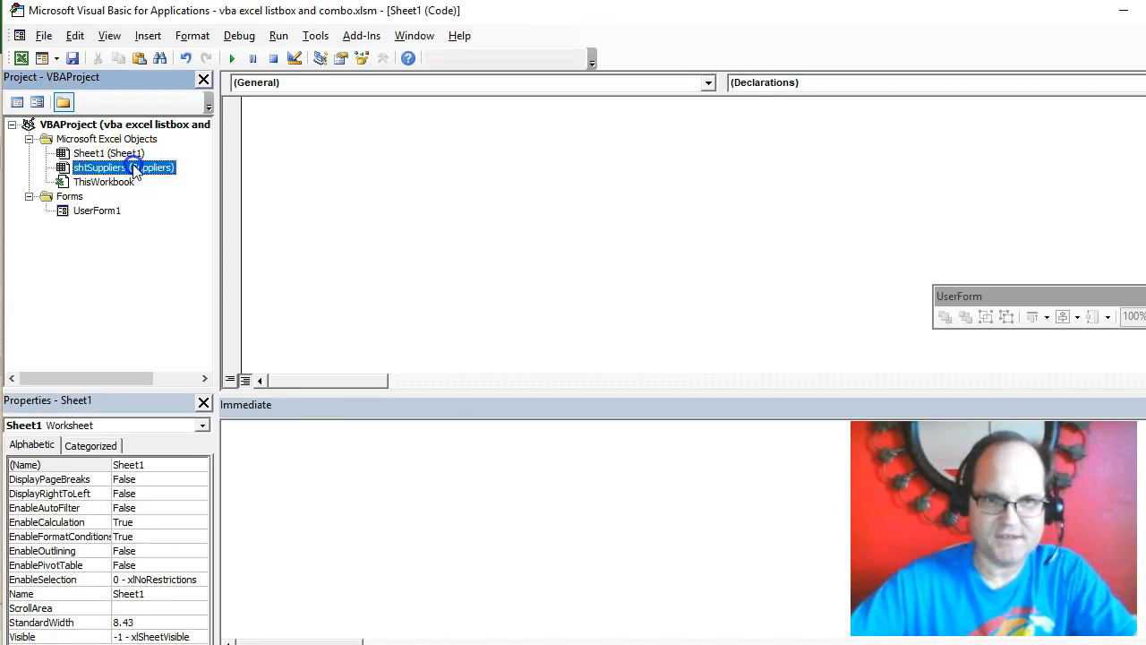
double_click(123, 167)
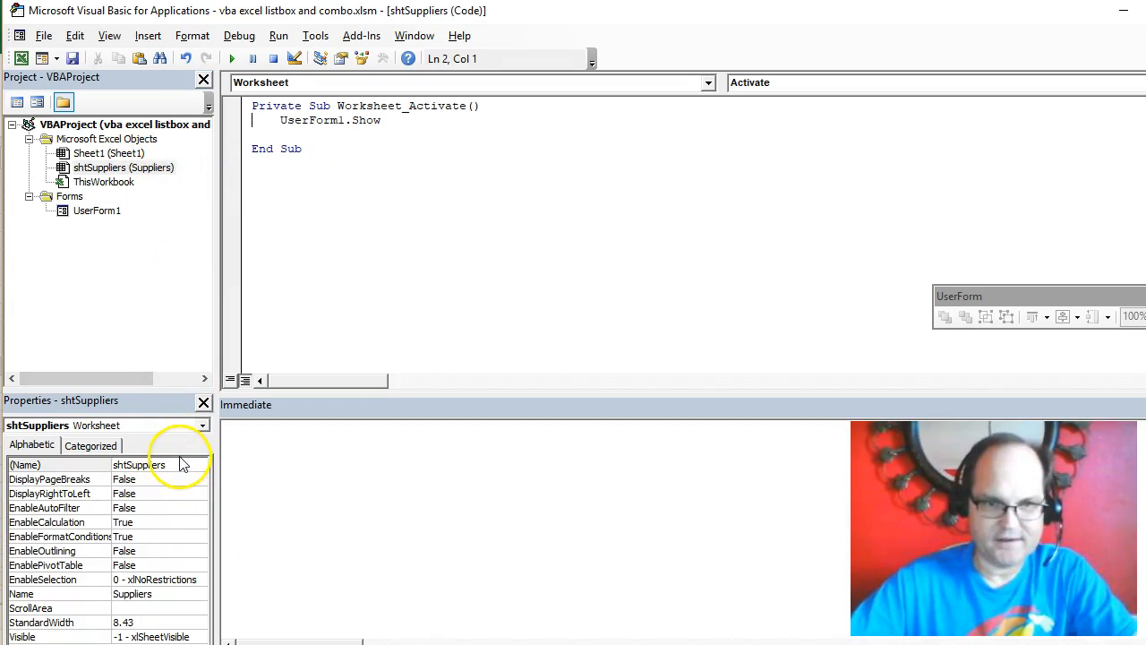
Check the Suppliers sheet's code name shtSuppliers, then open UserForm1's design
click(144, 464)
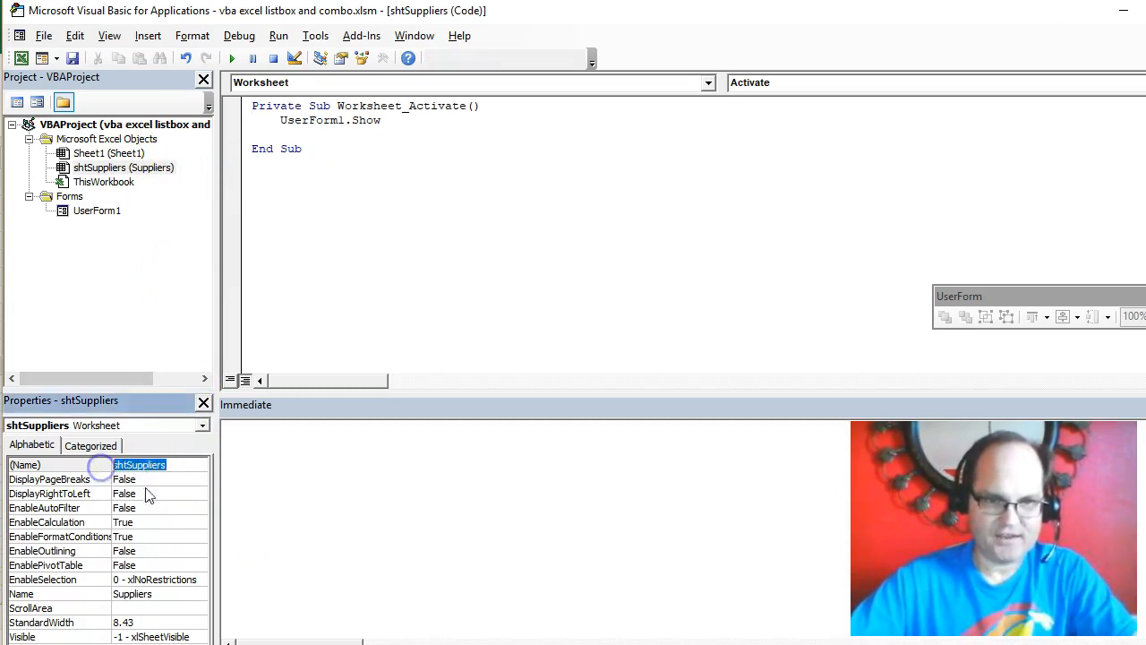
click(49, 493)
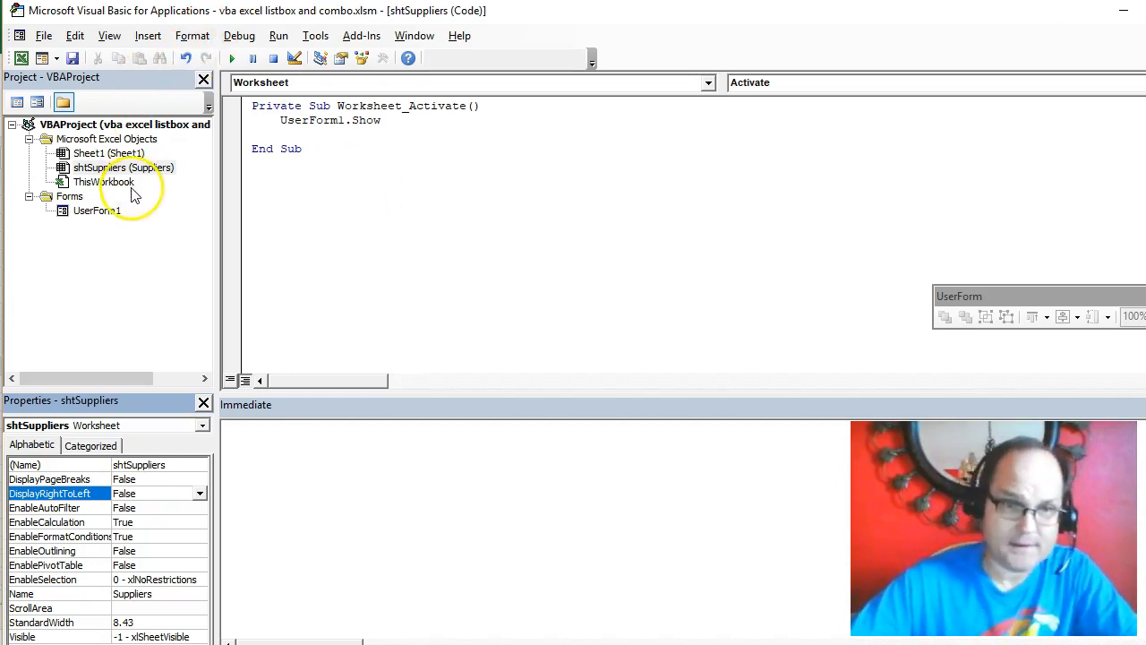
double_click(97, 210)
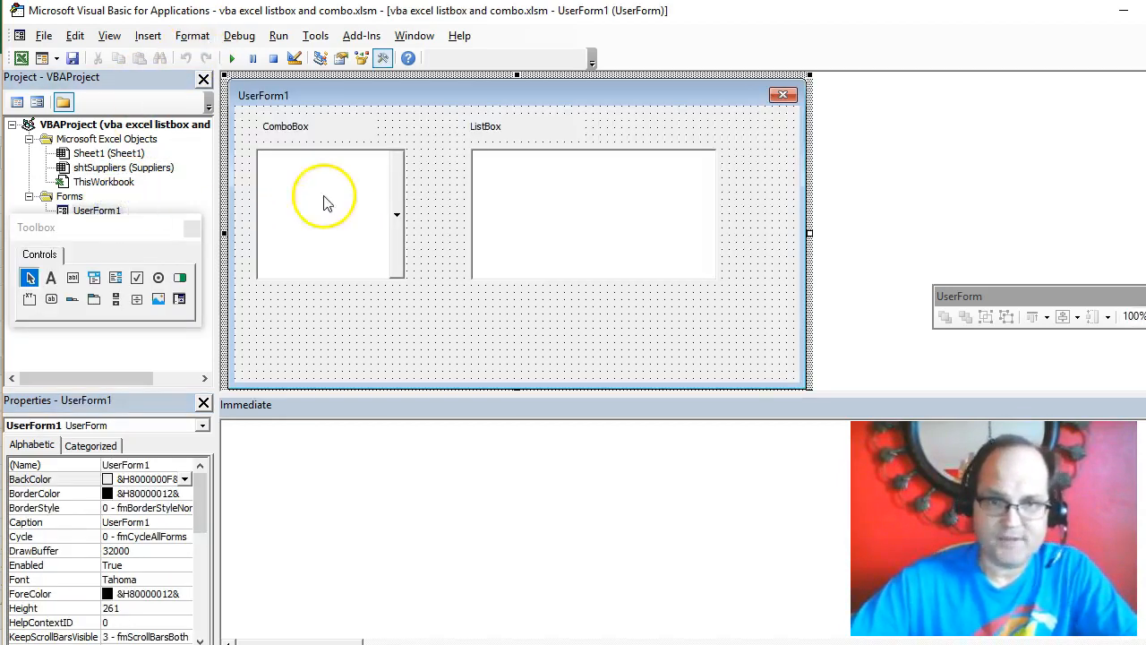
Select the combo box, the lstSuppliers list box and the ListBox caption label on UserForm1
click(327, 214)
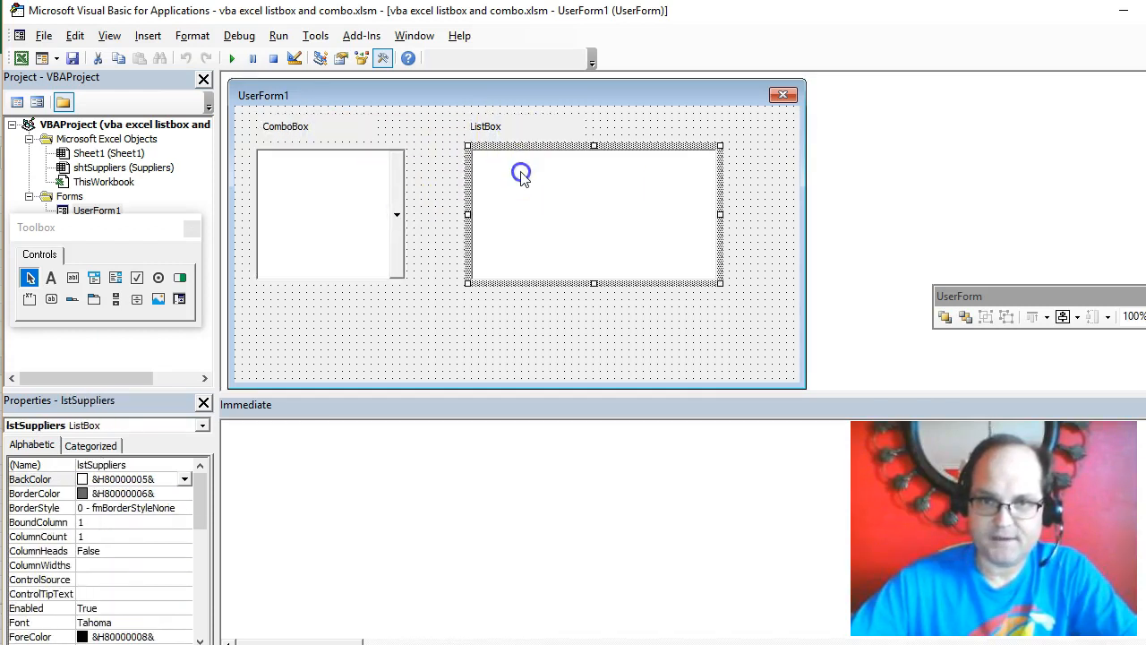
click(330, 215)
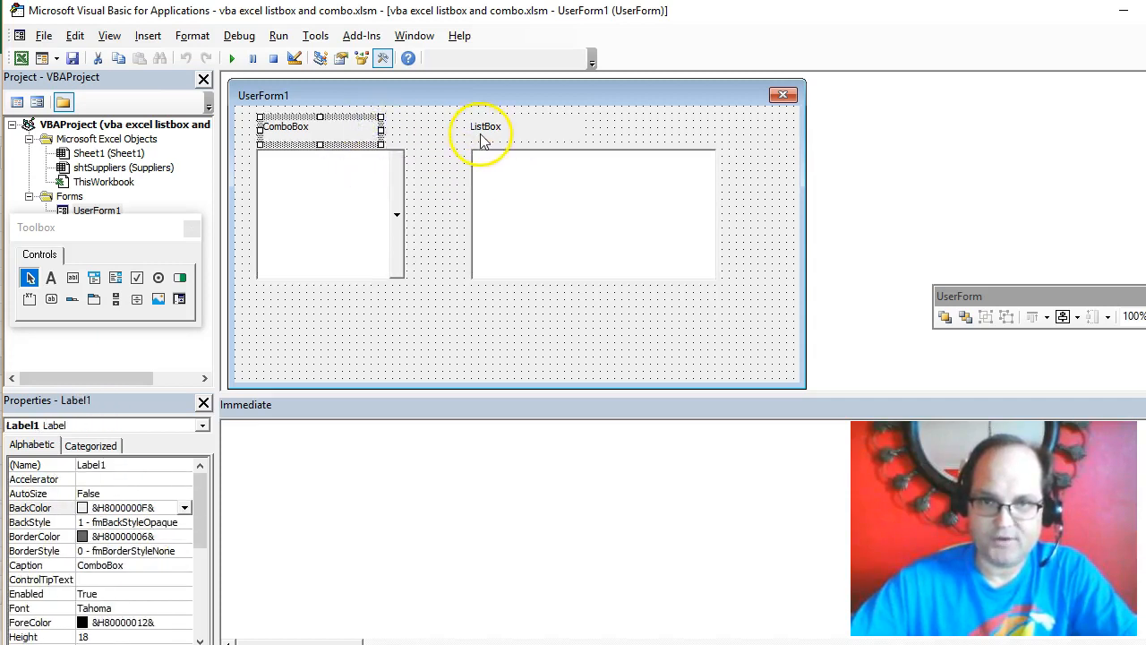
click(485, 126)
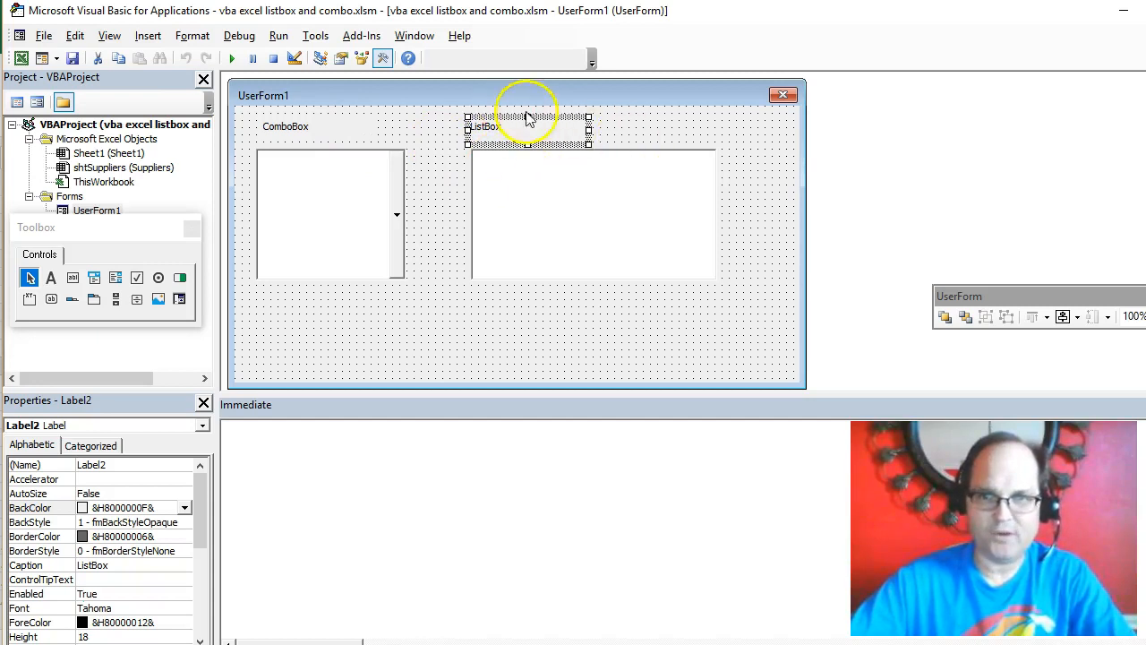
mouse_move(338, 136)
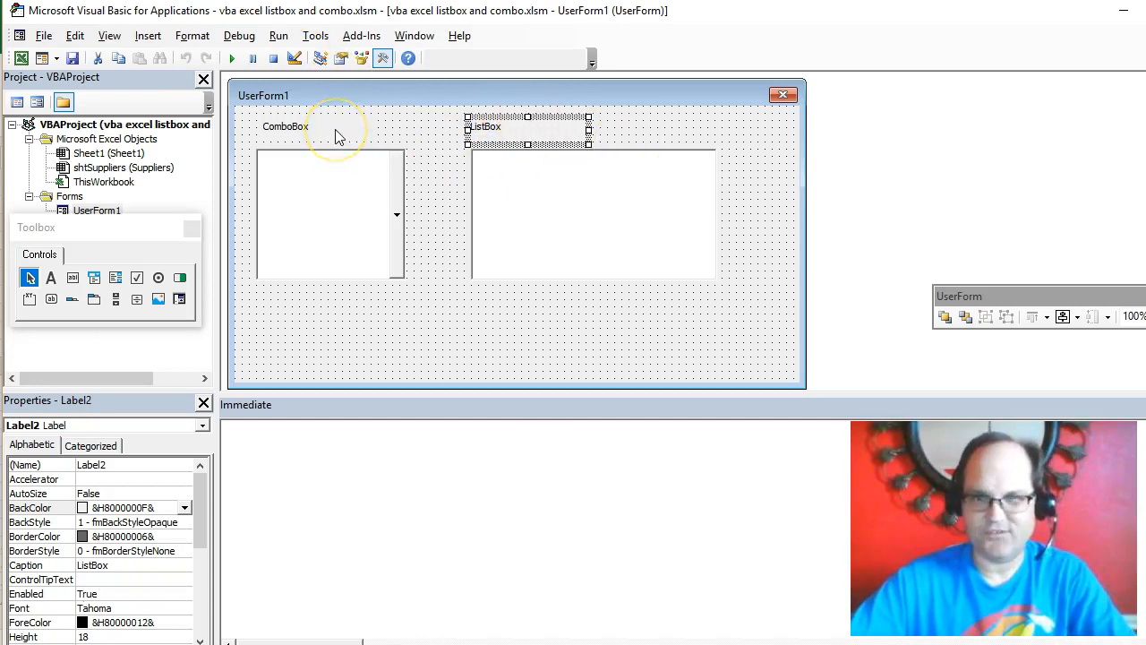
mouse_move(529, 117)
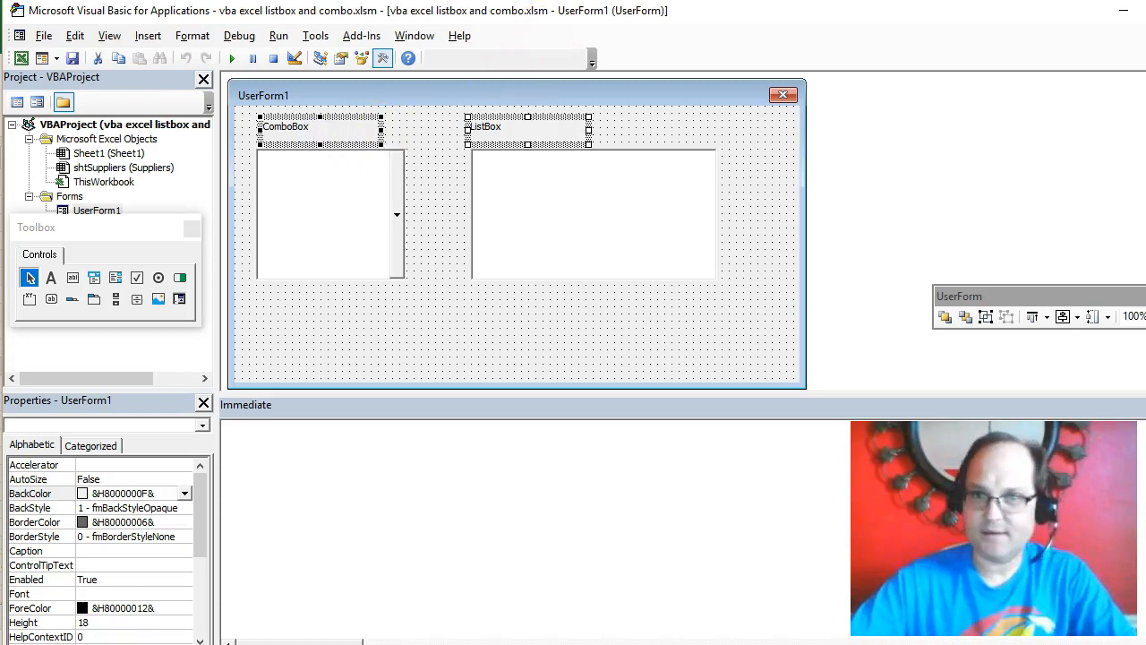
mouse_move(582, 43)
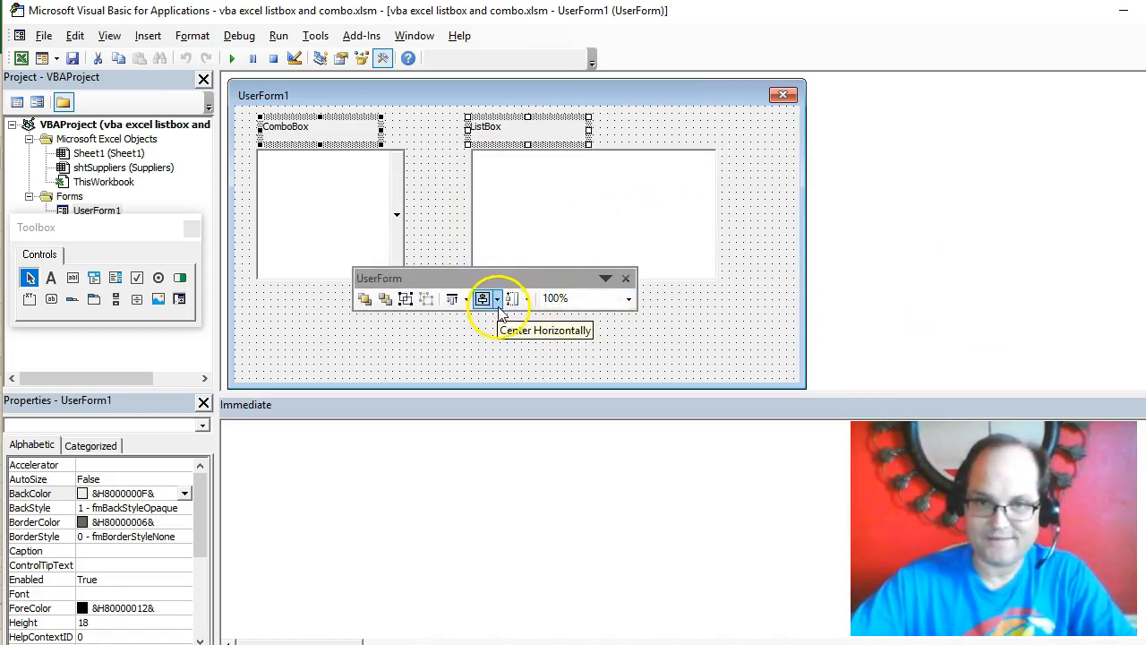
click(527, 298)
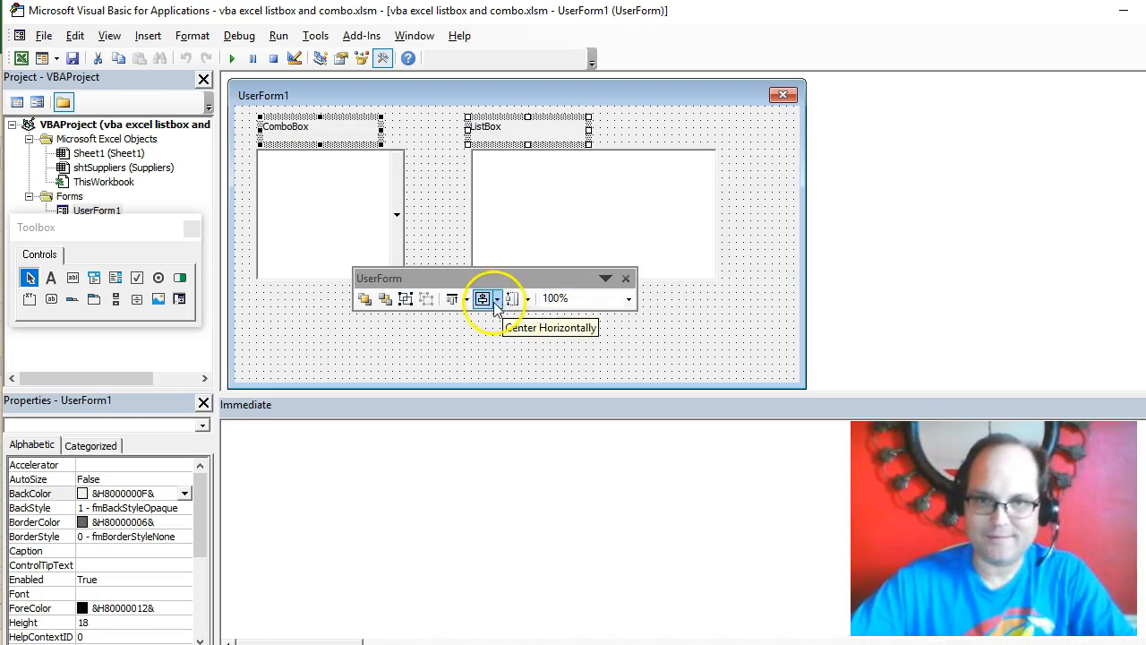
mouse_move(473, 291)
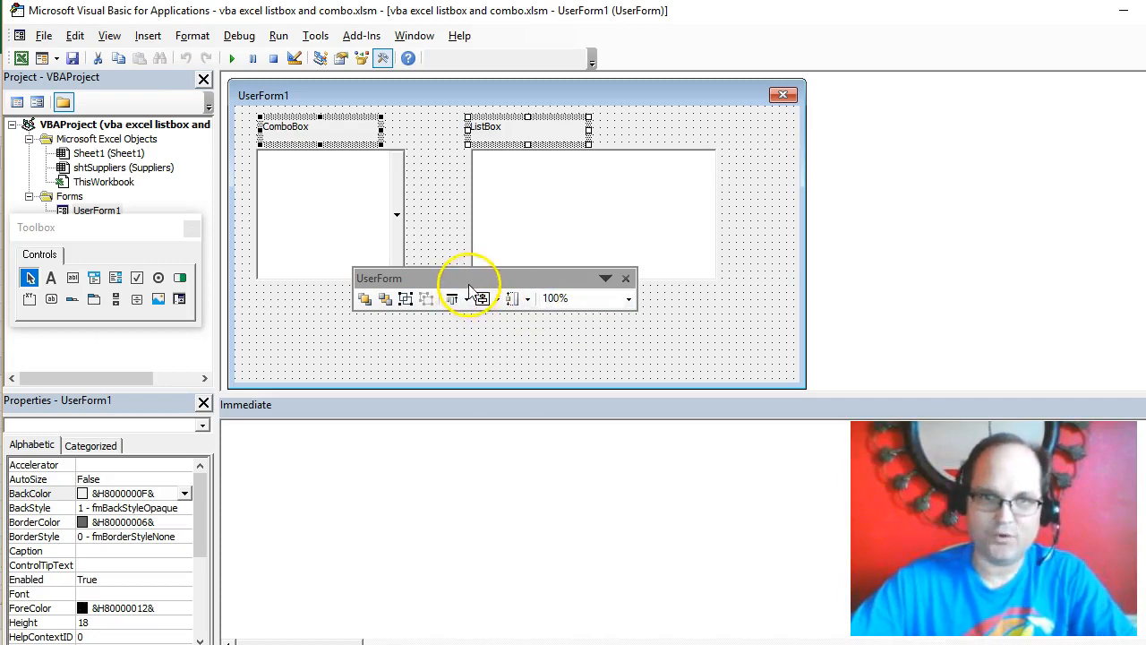
click(469, 298)
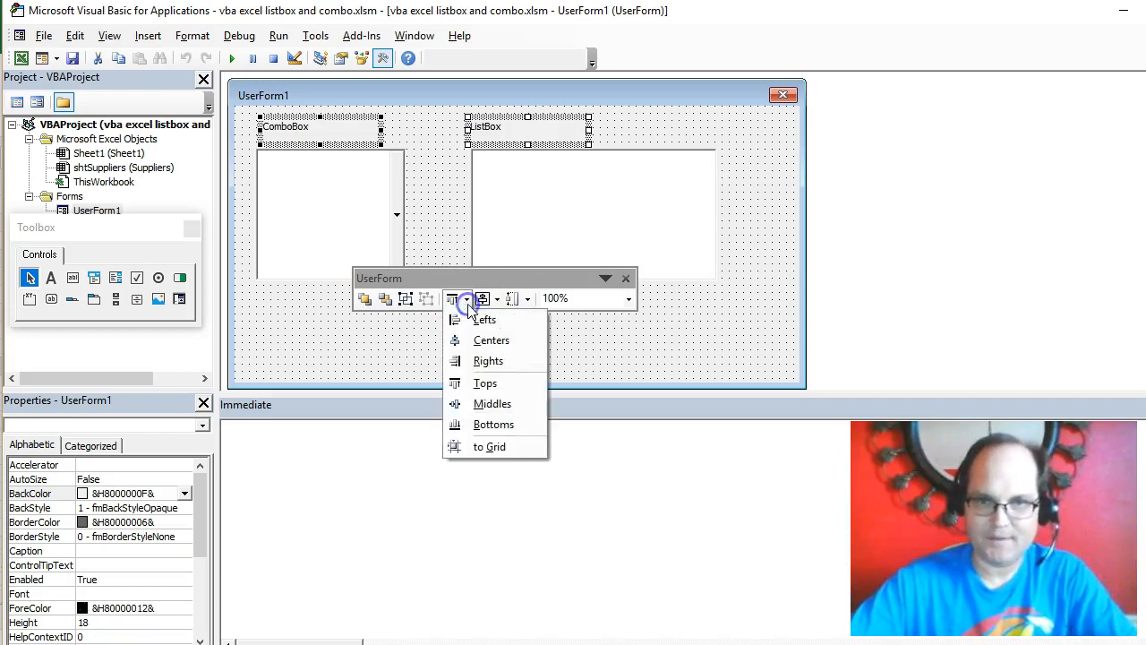
mouse_move(491, 340)
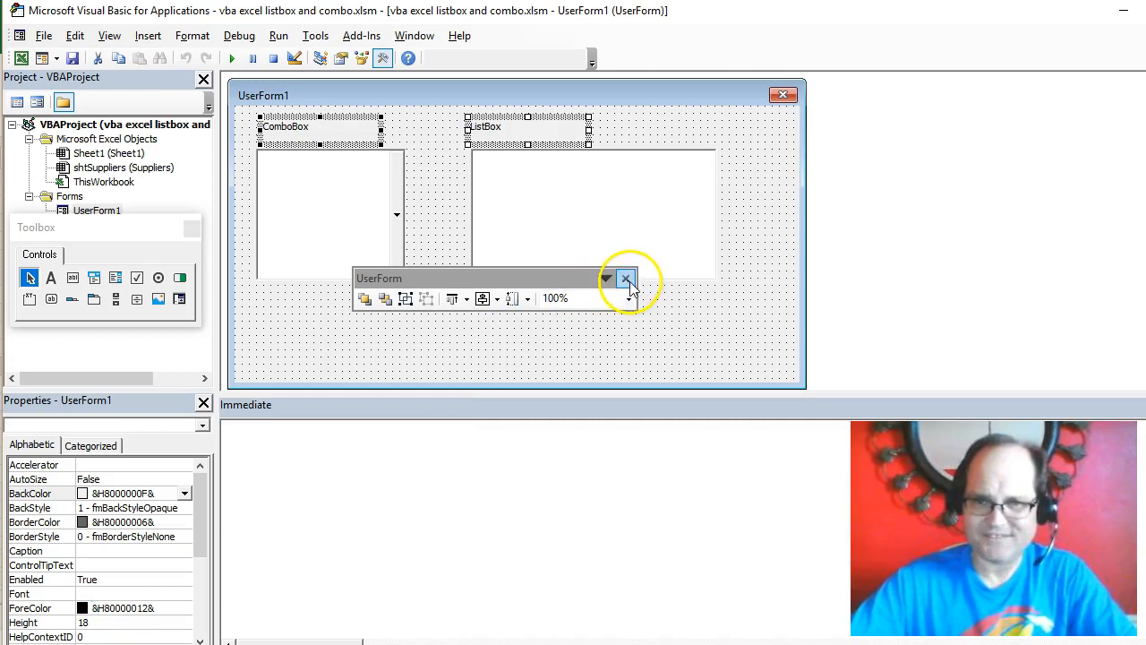
click(625, 279)
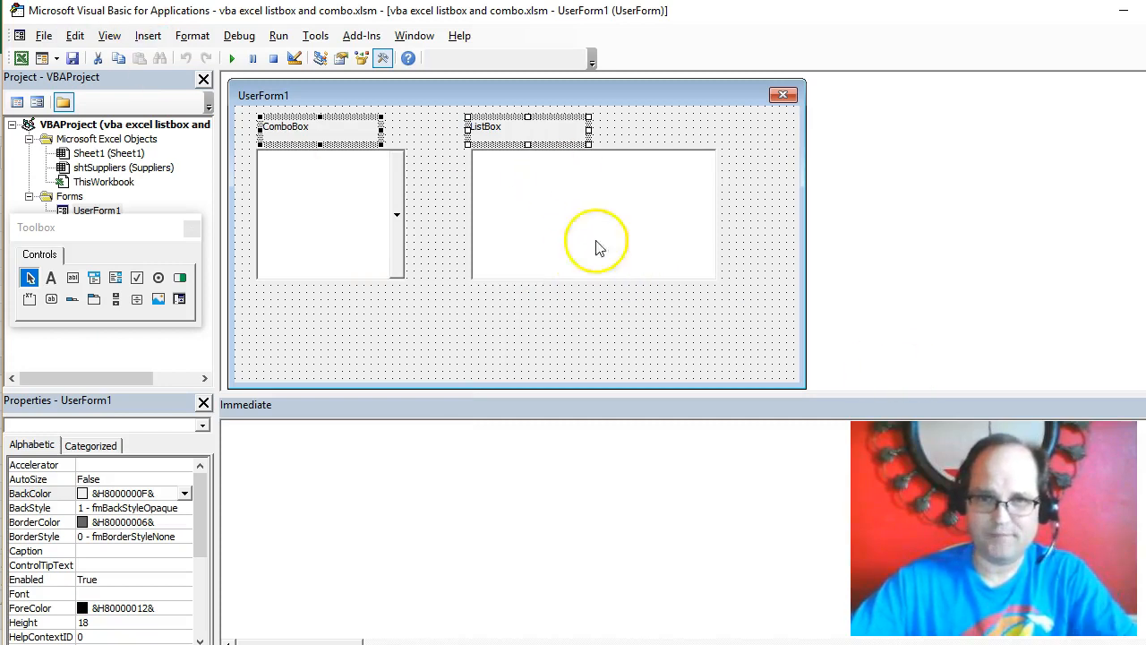
mouse_move(613, 249)
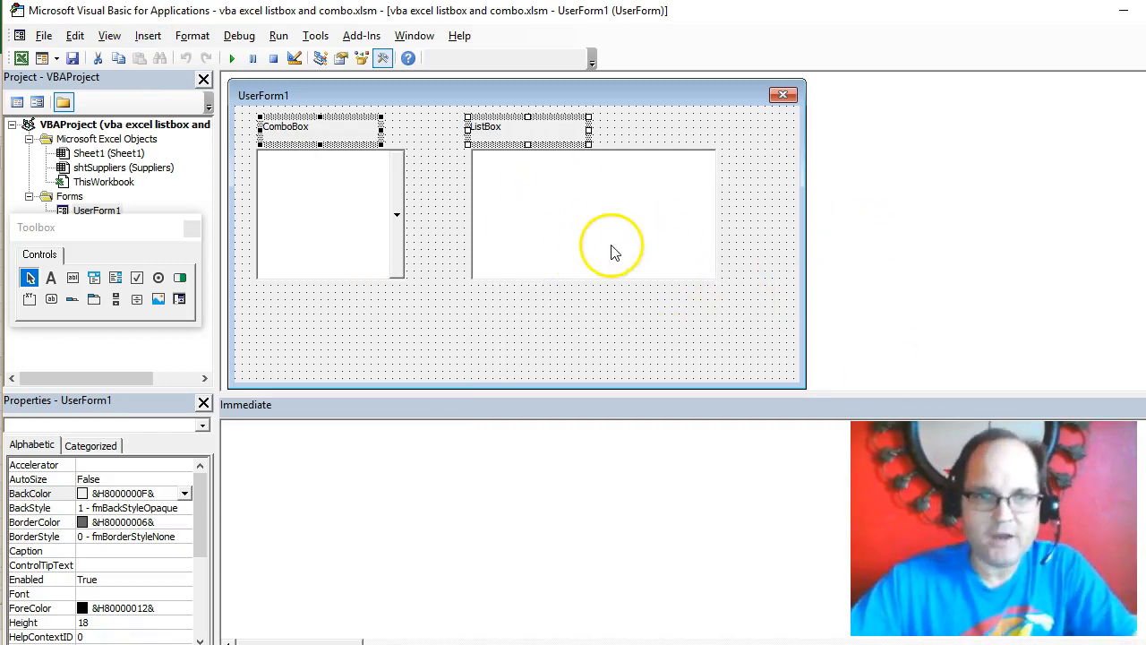
mouse_move(716, 156)
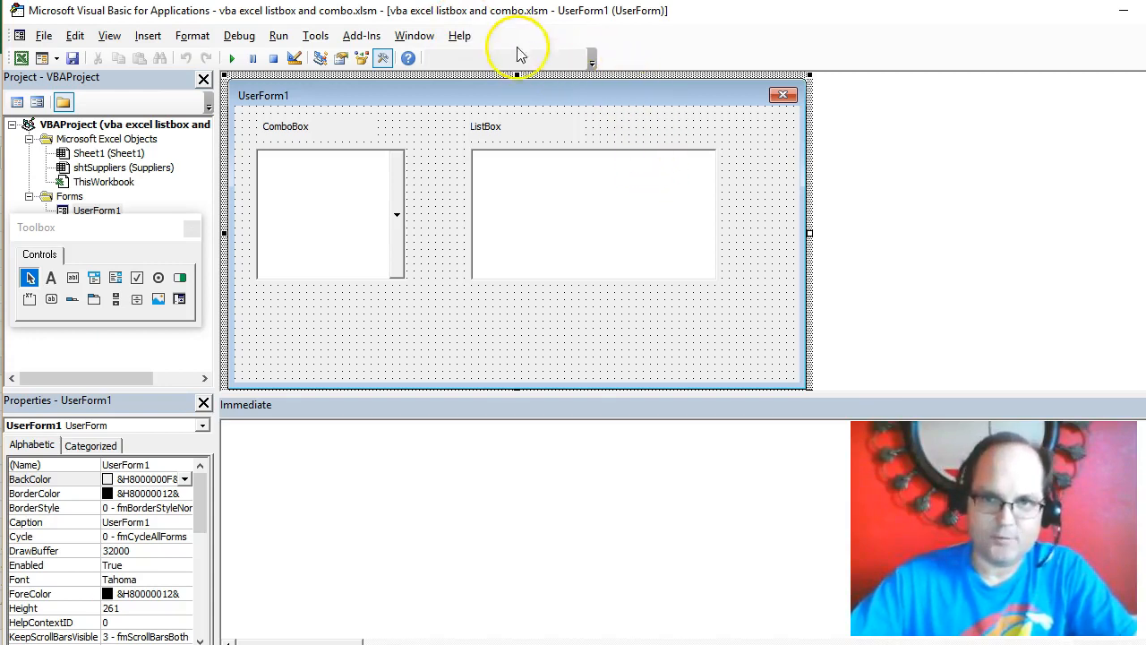
mouse_move(570, 83)
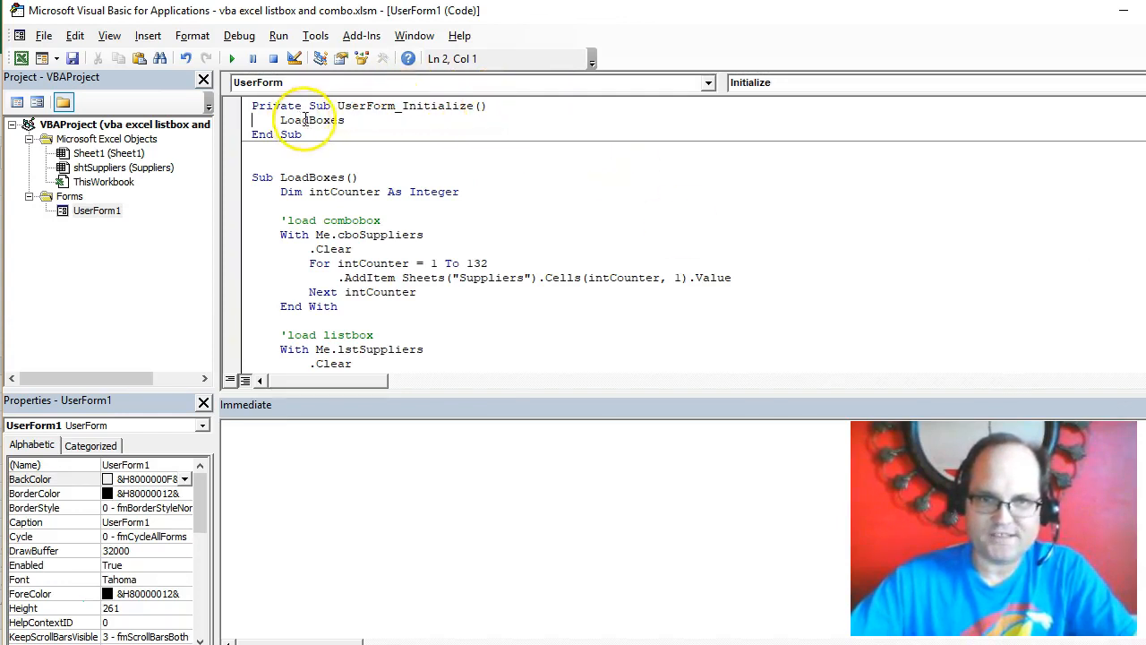
Review the LoadBoxes procedure and its For loop over rows 1 To 132
double_click(311, 120)
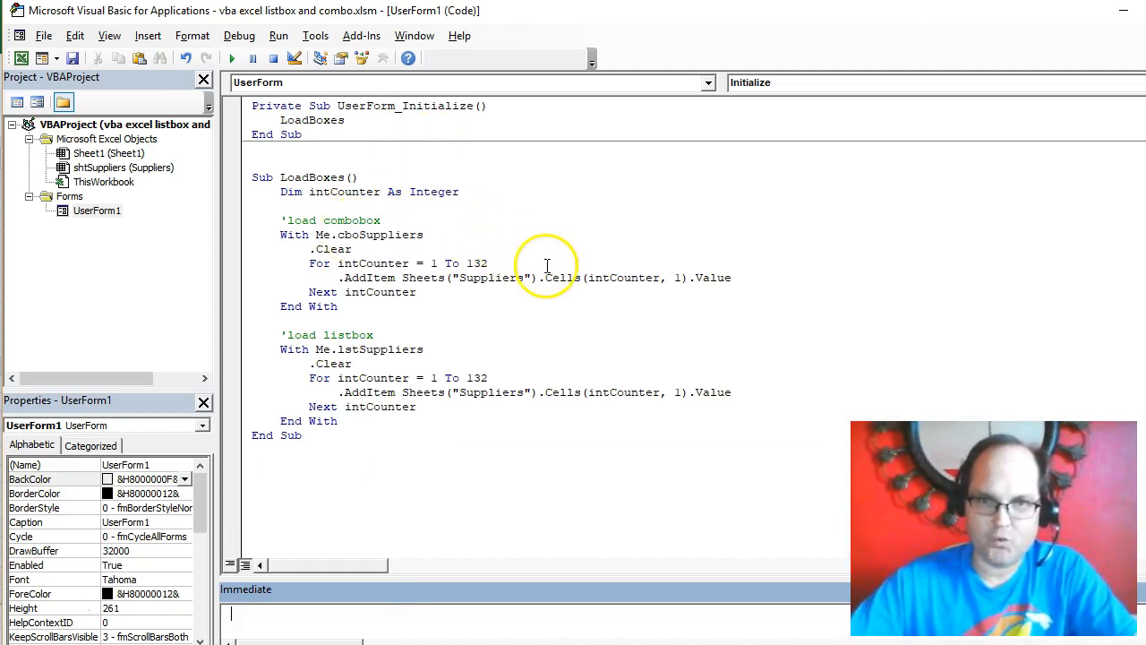
mouse_move(394, 262)
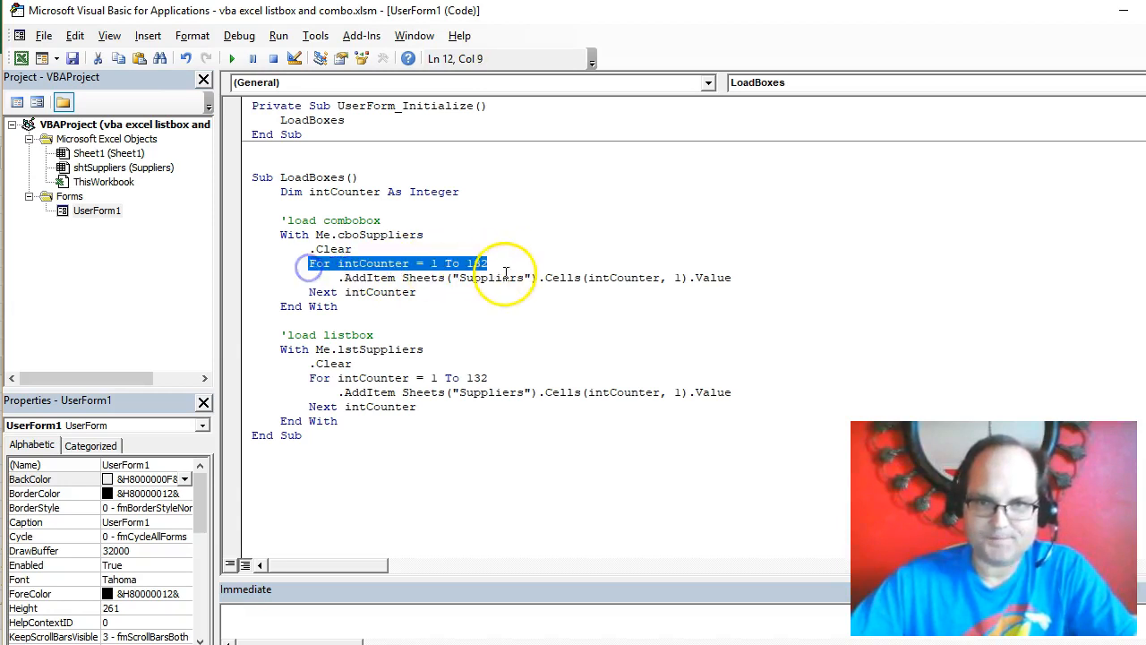
click(422, 173)
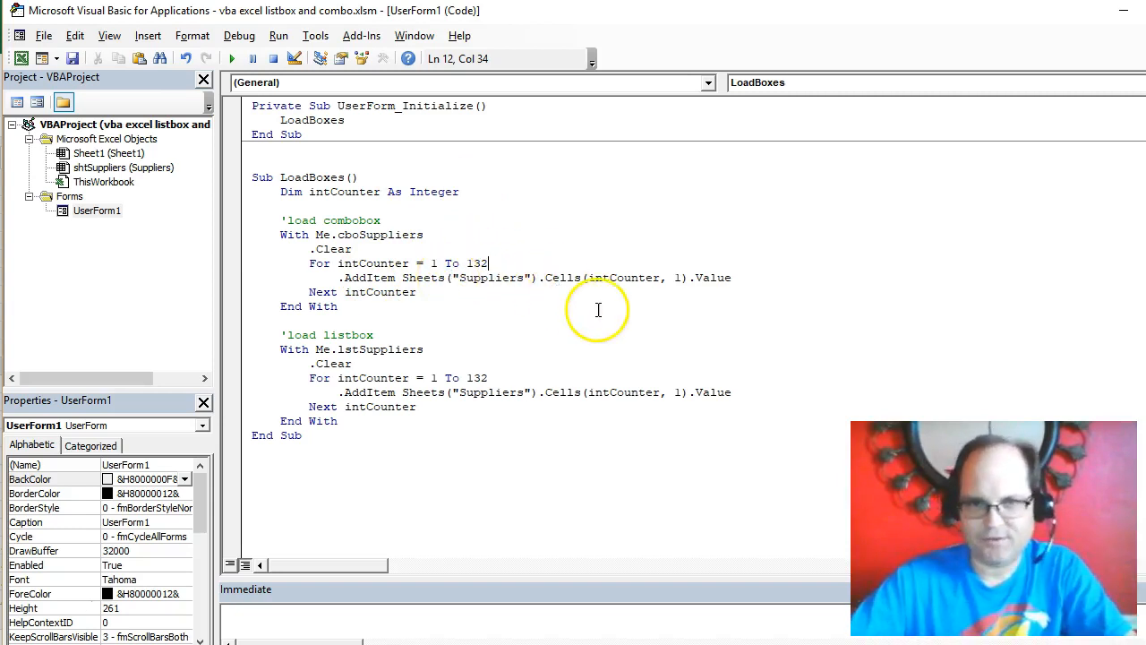
mouse_move(356, 198)
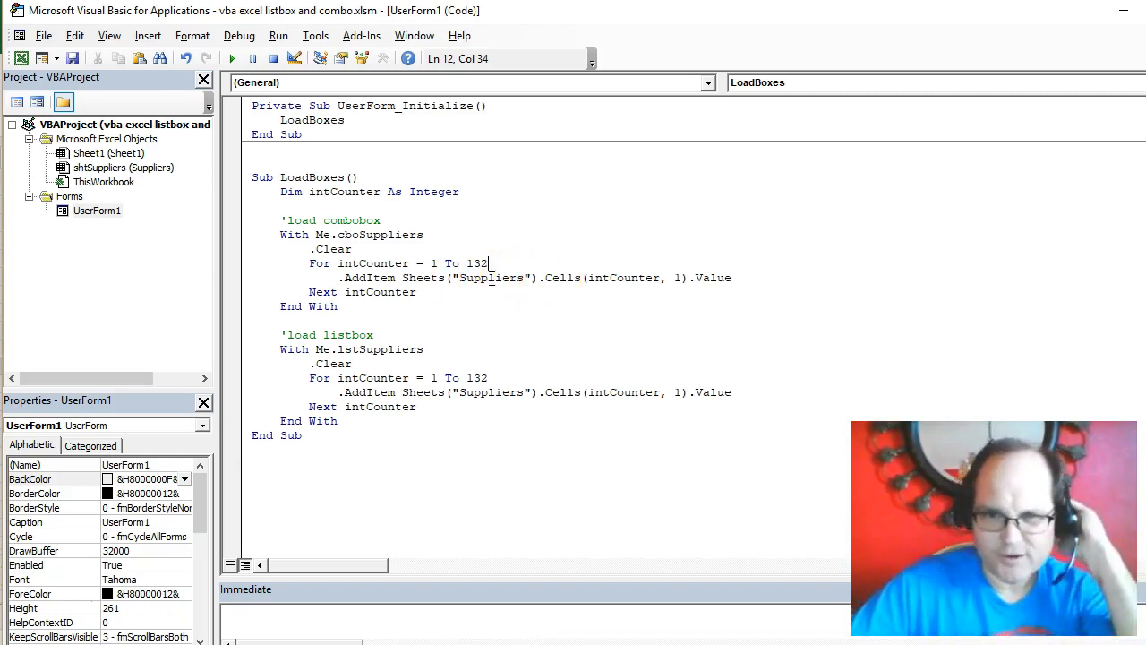
mouse_move(517, 292)
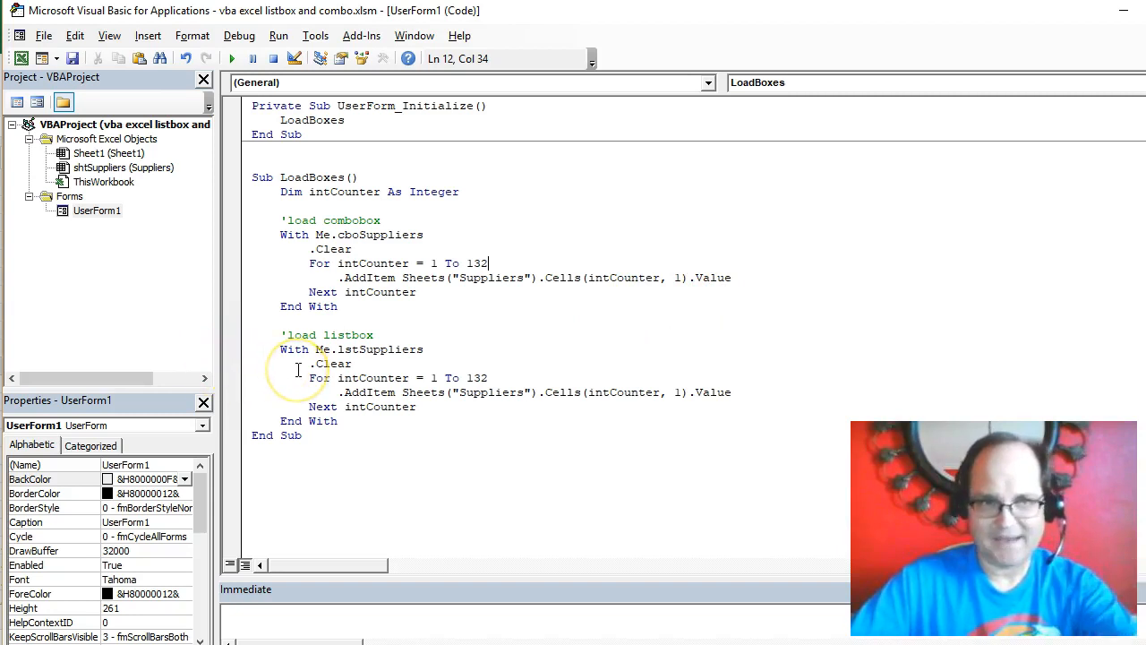
mouse_move(1092, 385)
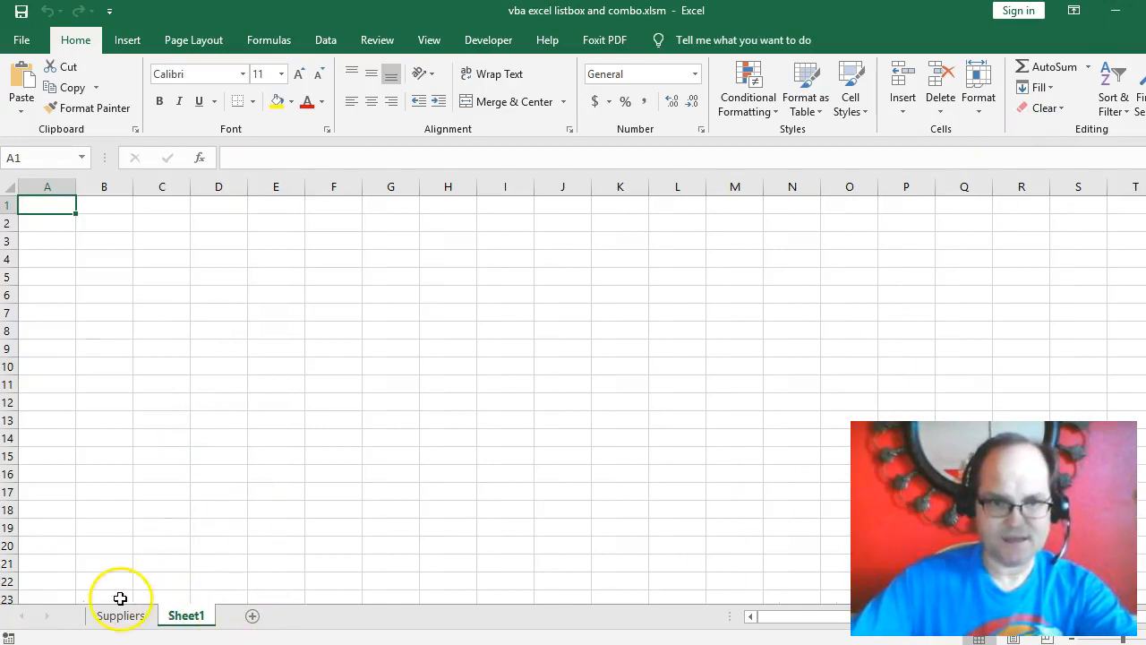
Activate the Suppliers sheet to show the form and highlight ACCU-TEST LABS in the list box
click(120, 615)
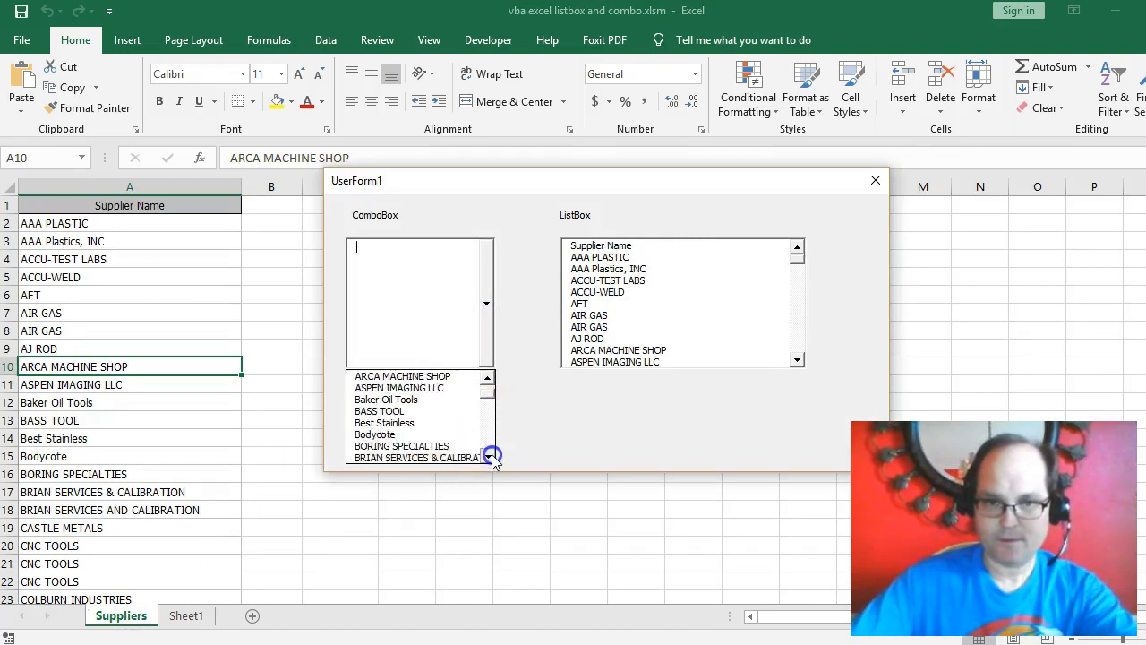
click(607, 280)
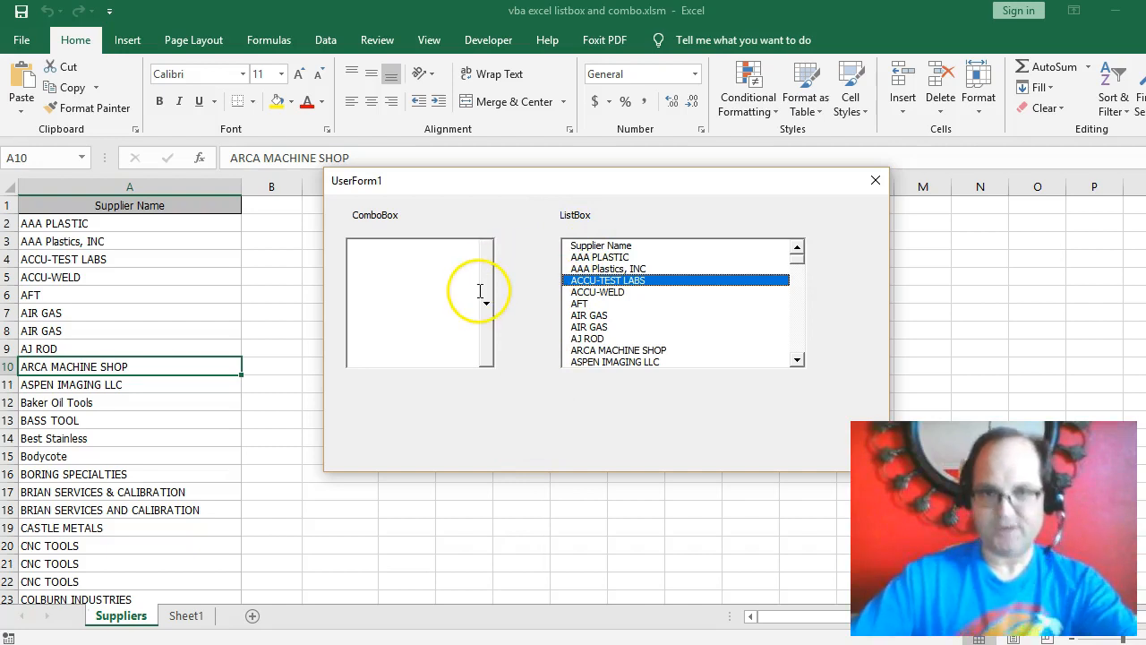
mouse_move(502, 328)
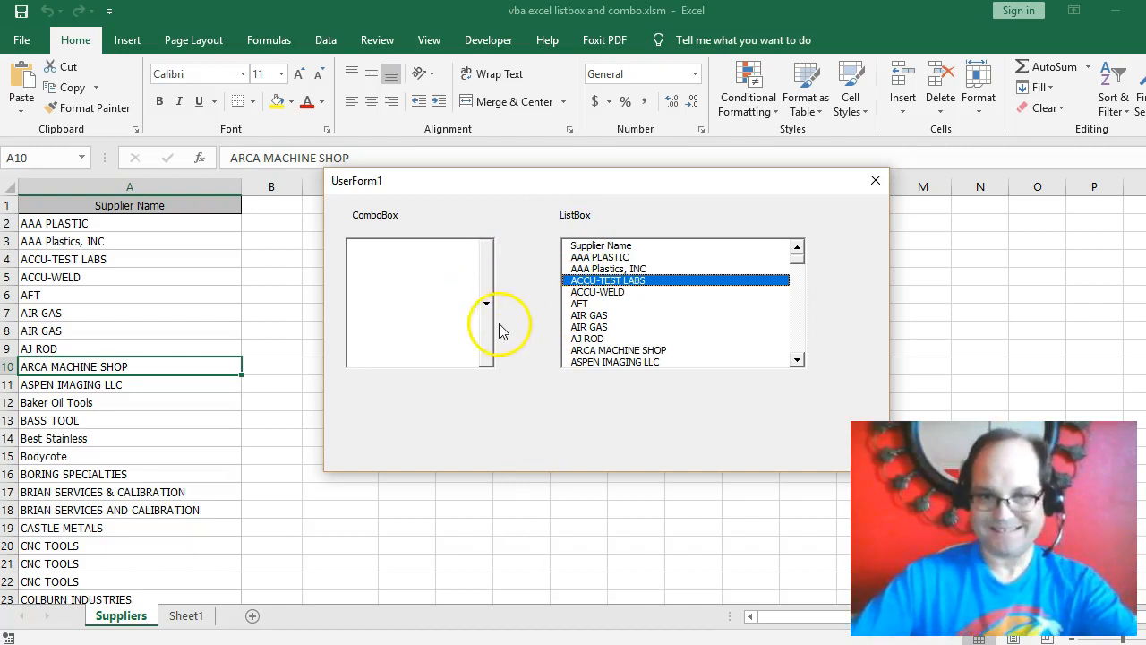